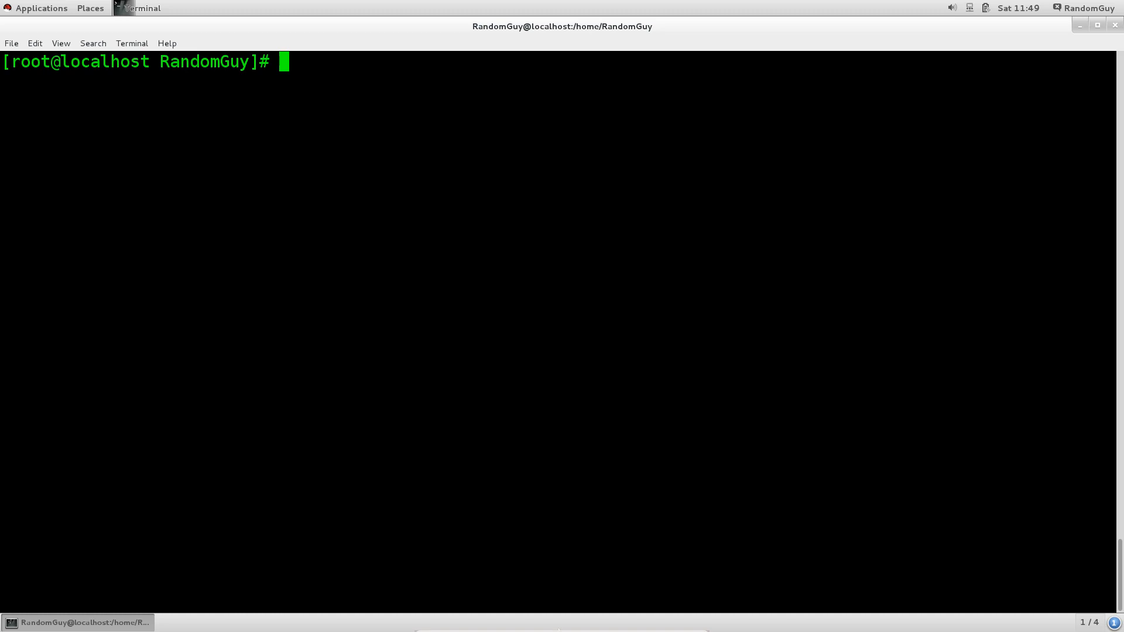
Step: Run cat /etc/passwd to list every user account entry
type("cat /etc/")
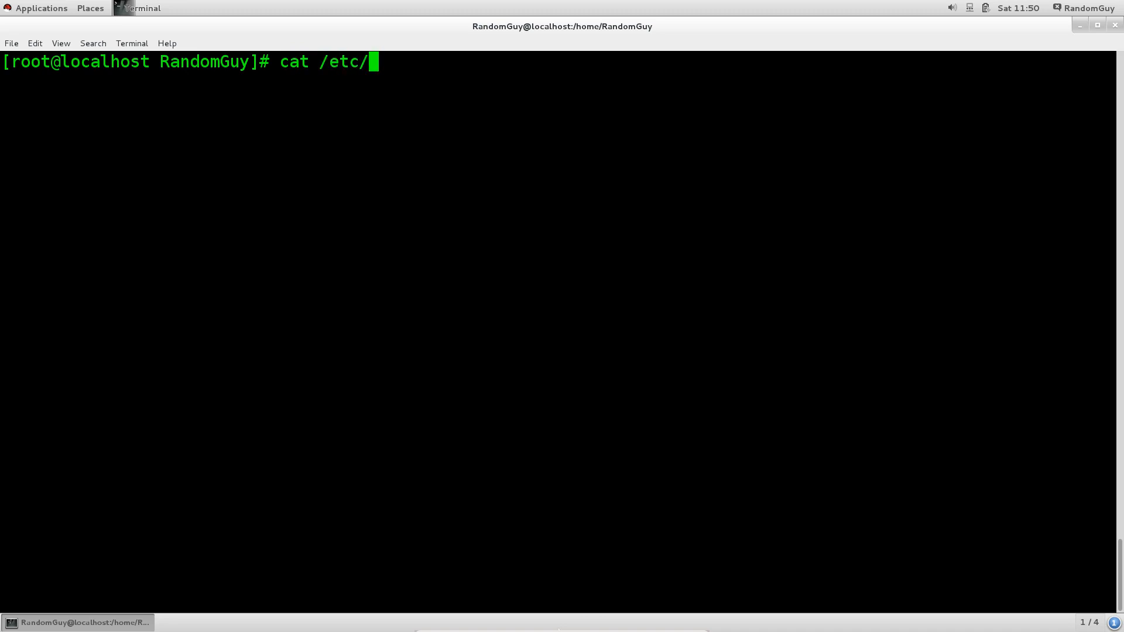
type("p")
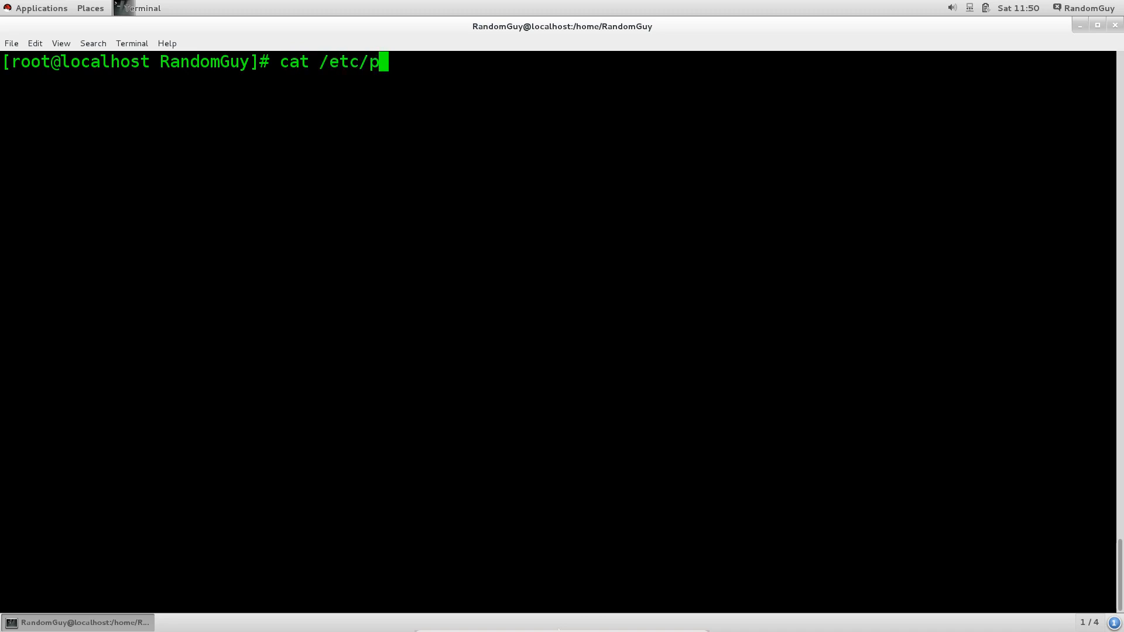
key("Return")
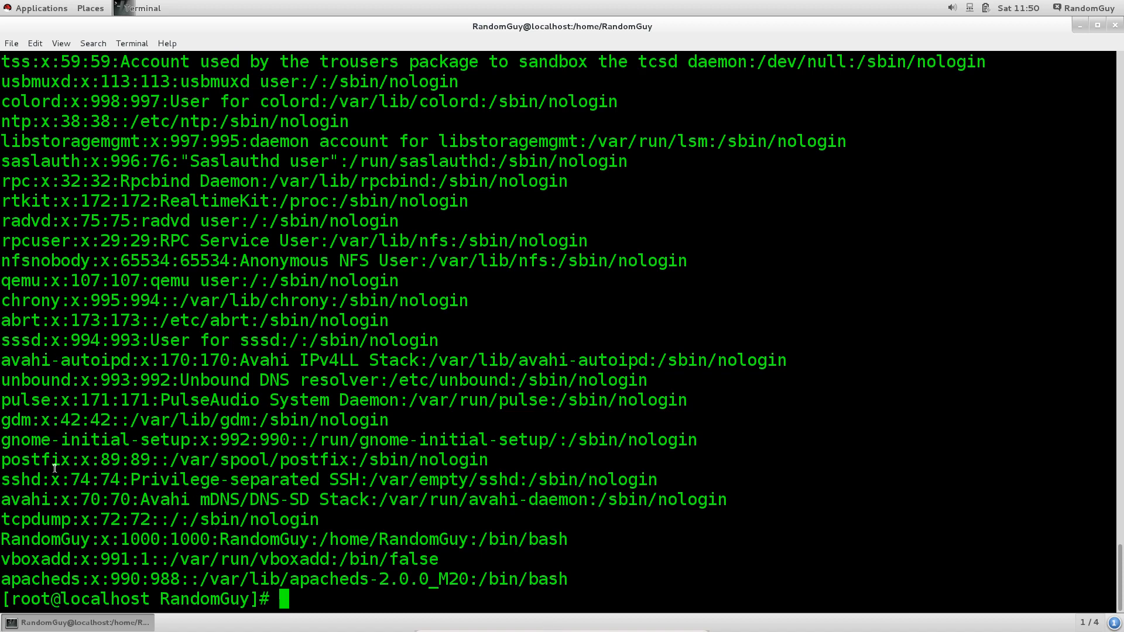
mouse_move(6, 486)
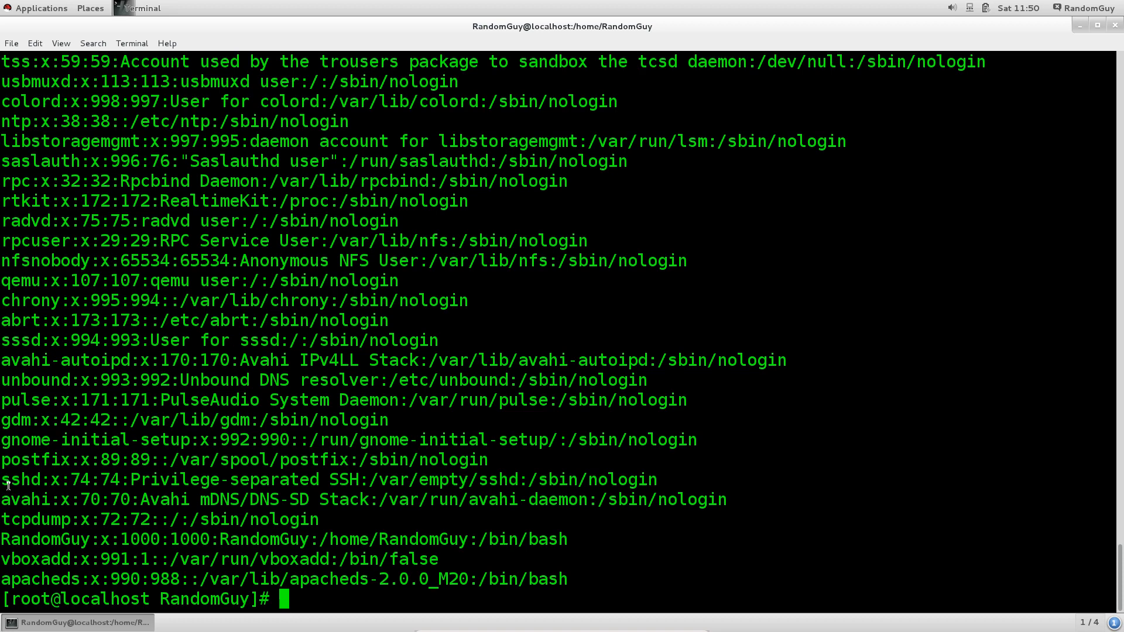
double_click(44, 480)
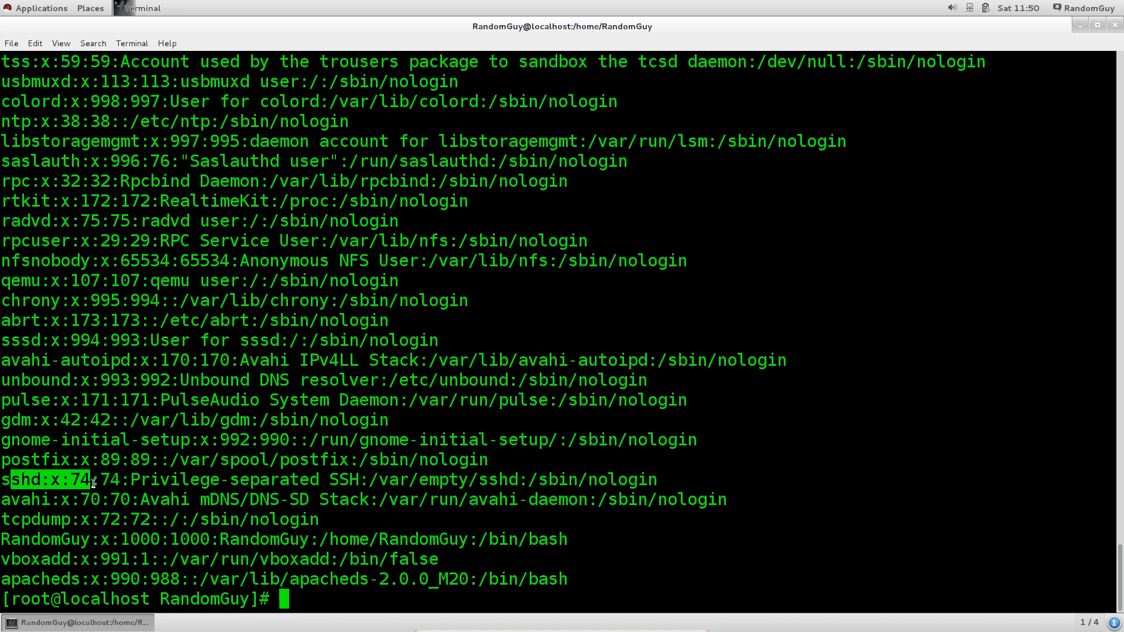
mouse_move(284, 497)
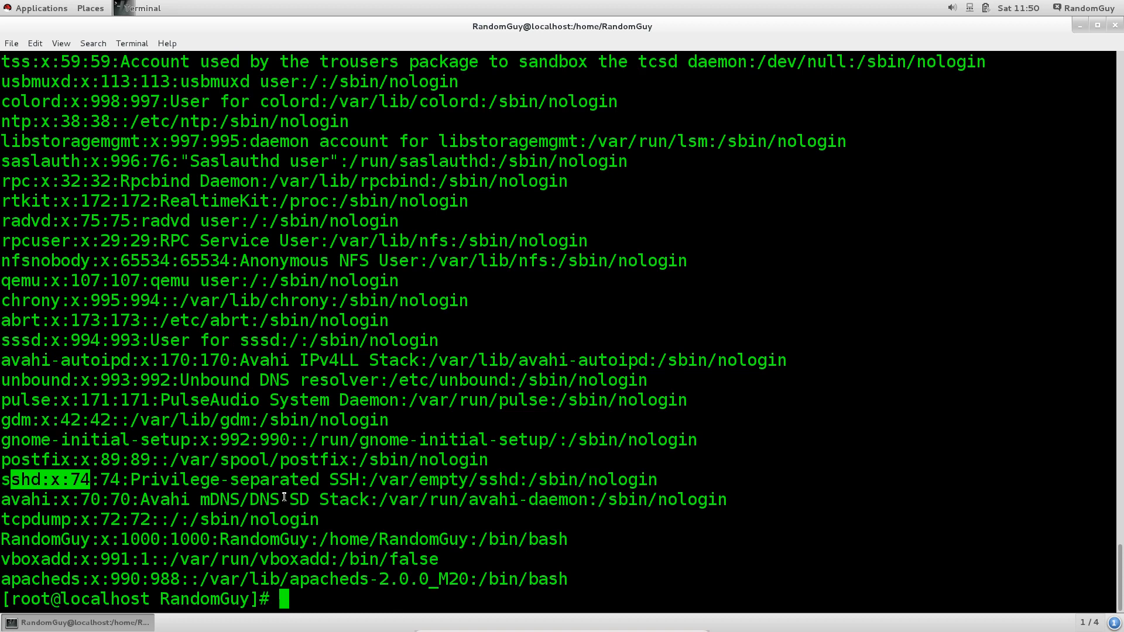
mouse_move(275, 524)
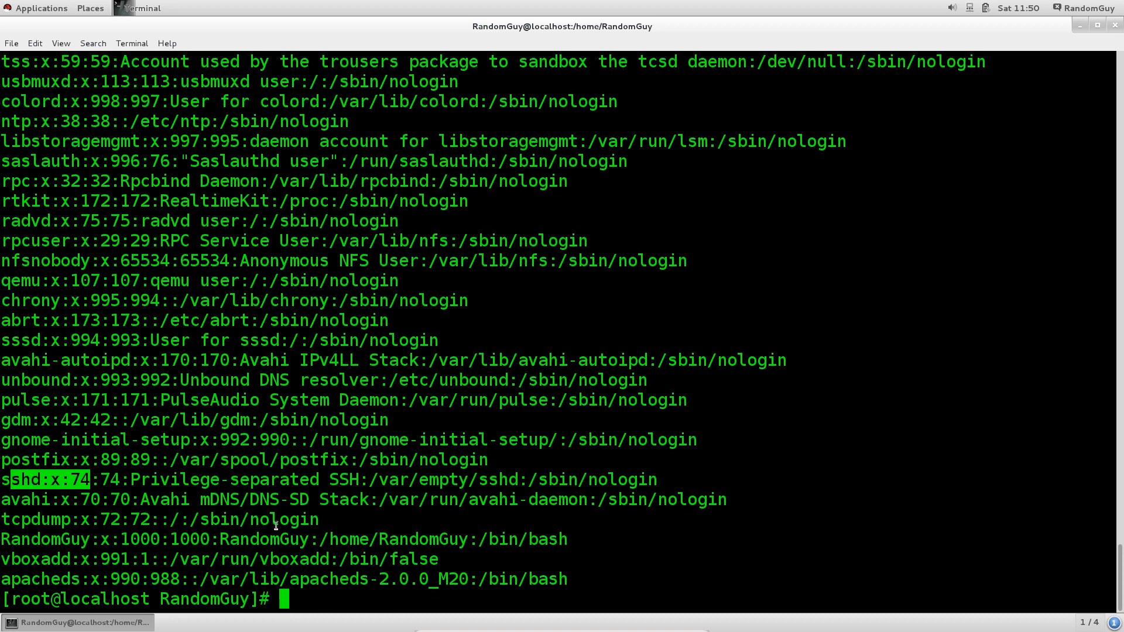
mouse_move(77, 559)
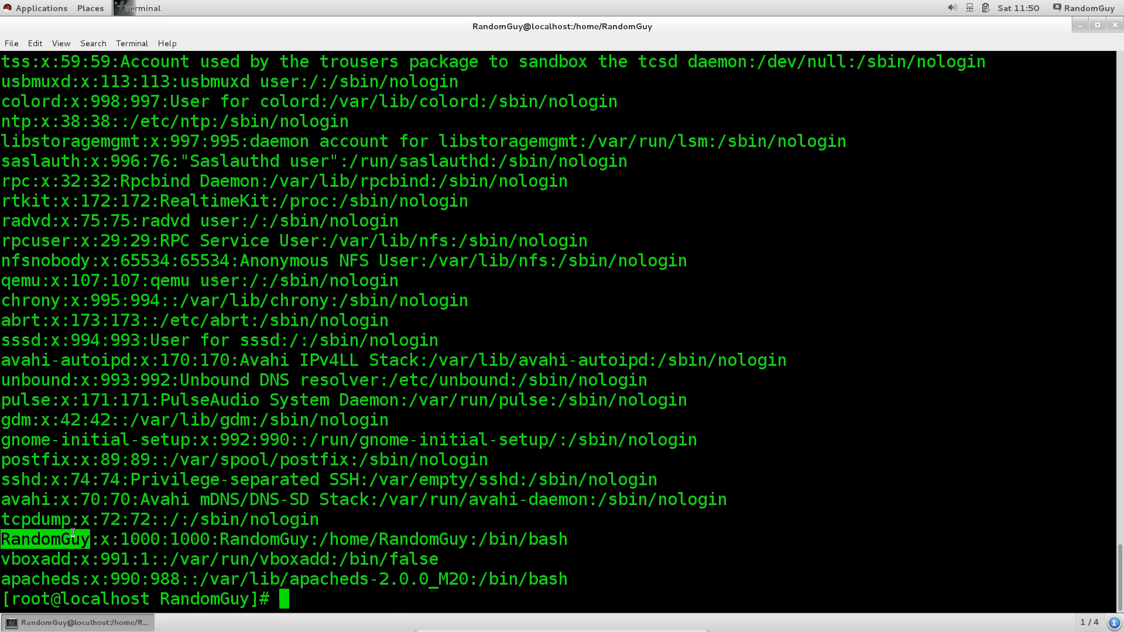
mouse_move(20, 556)
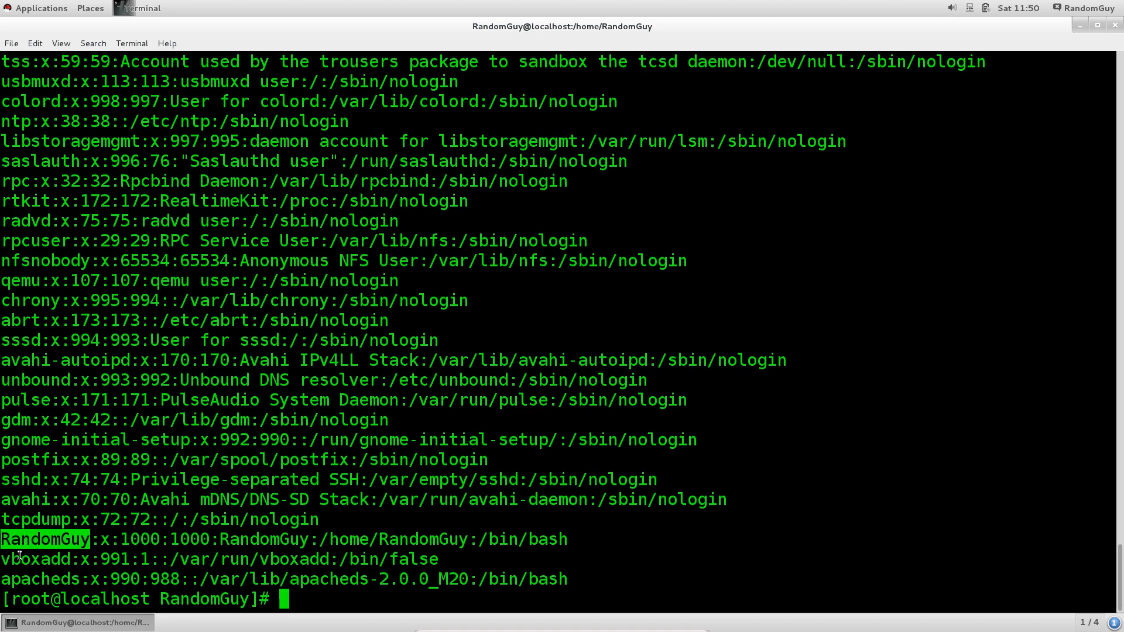
mouse_move(507, 586)
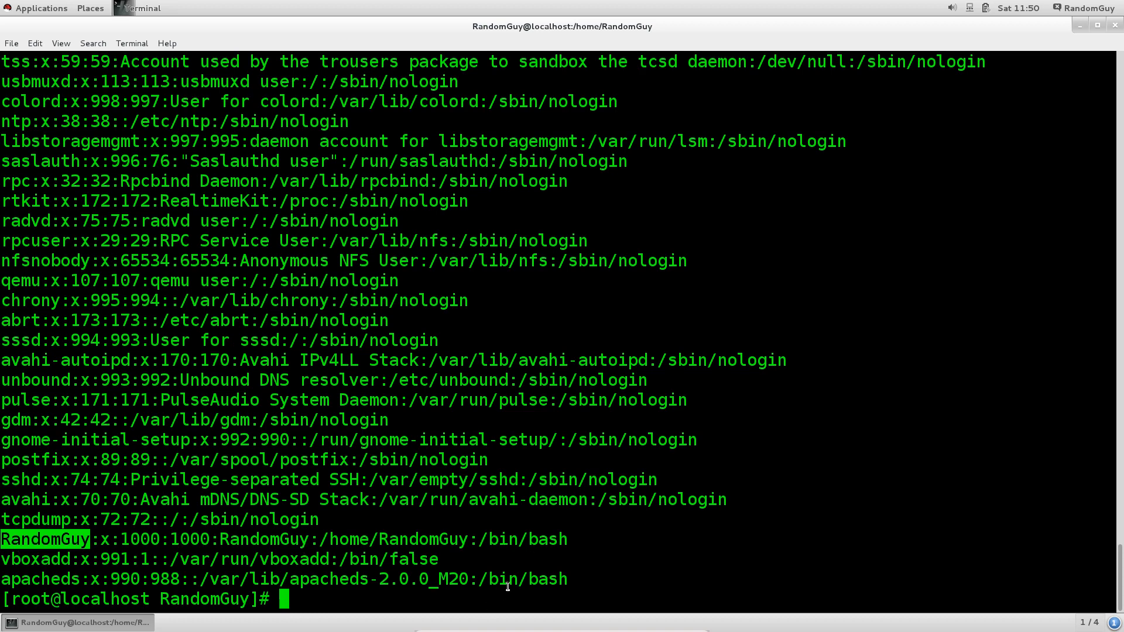
Step: Clear the screen of the previous passwd listing
type("clear")
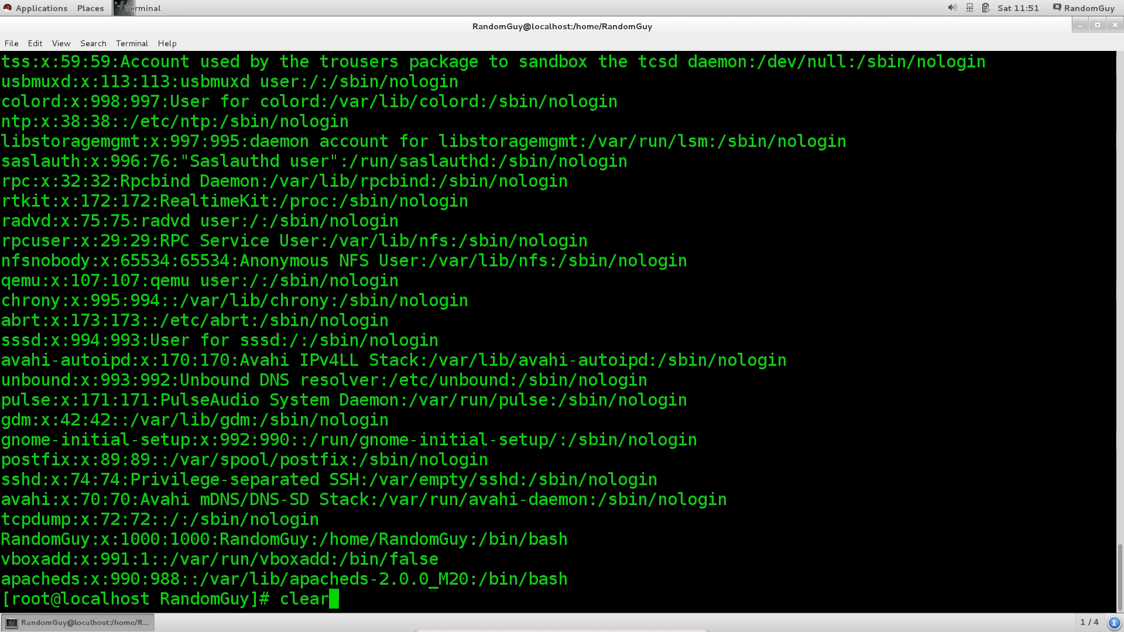
key("Return")
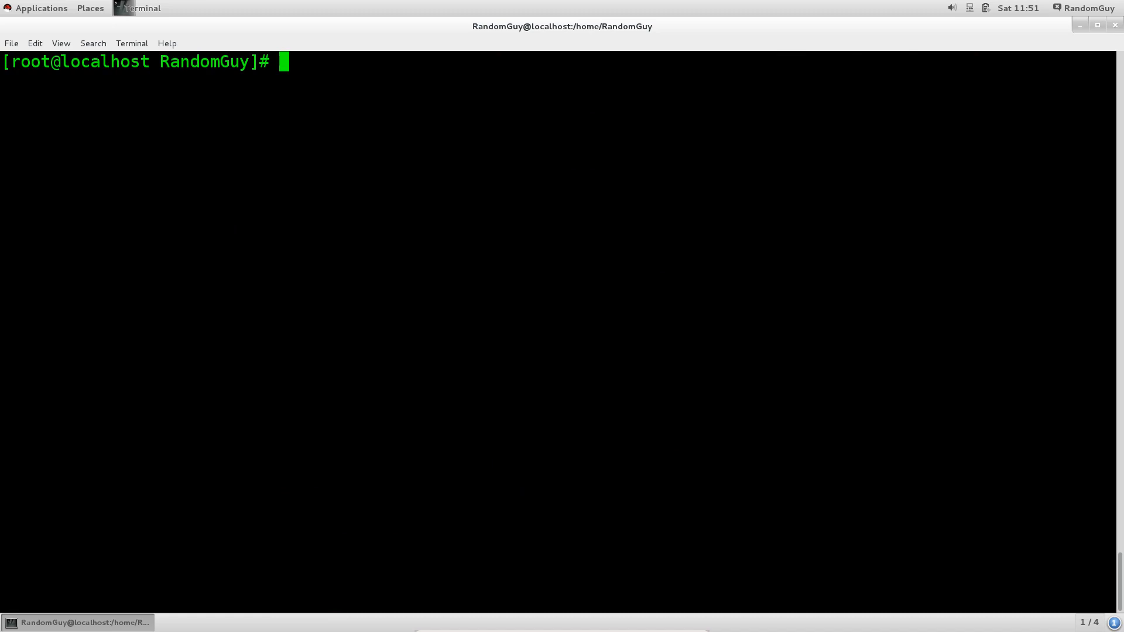
type("clear")
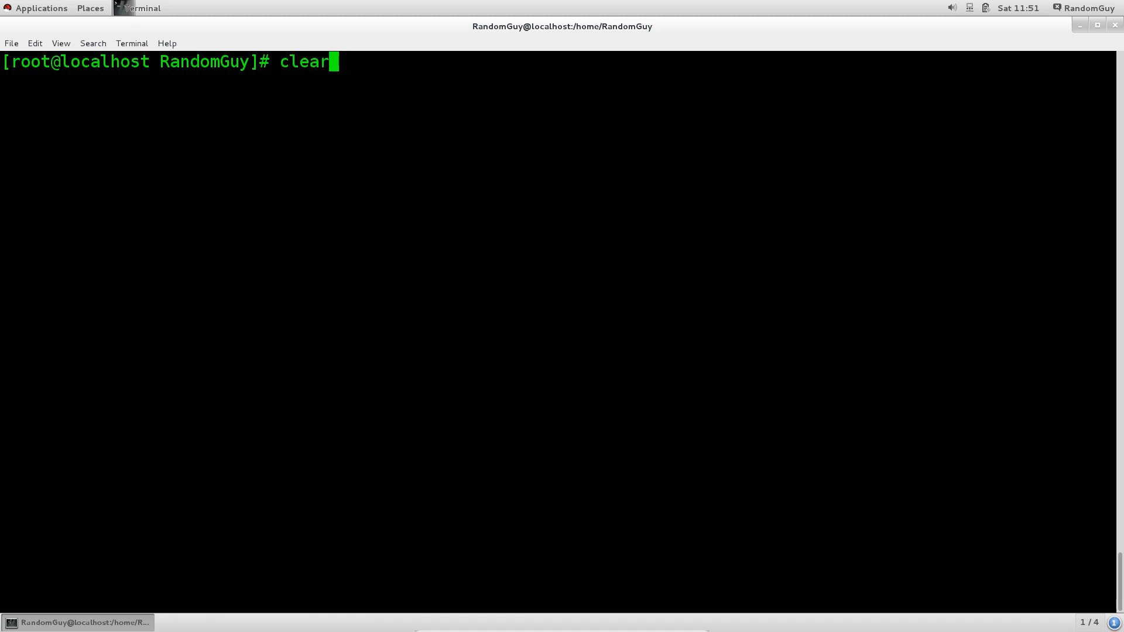
Step: Run grep Ran /etc/passwd to show only the RandomGuy account line
type("cat /etc/passwd |")
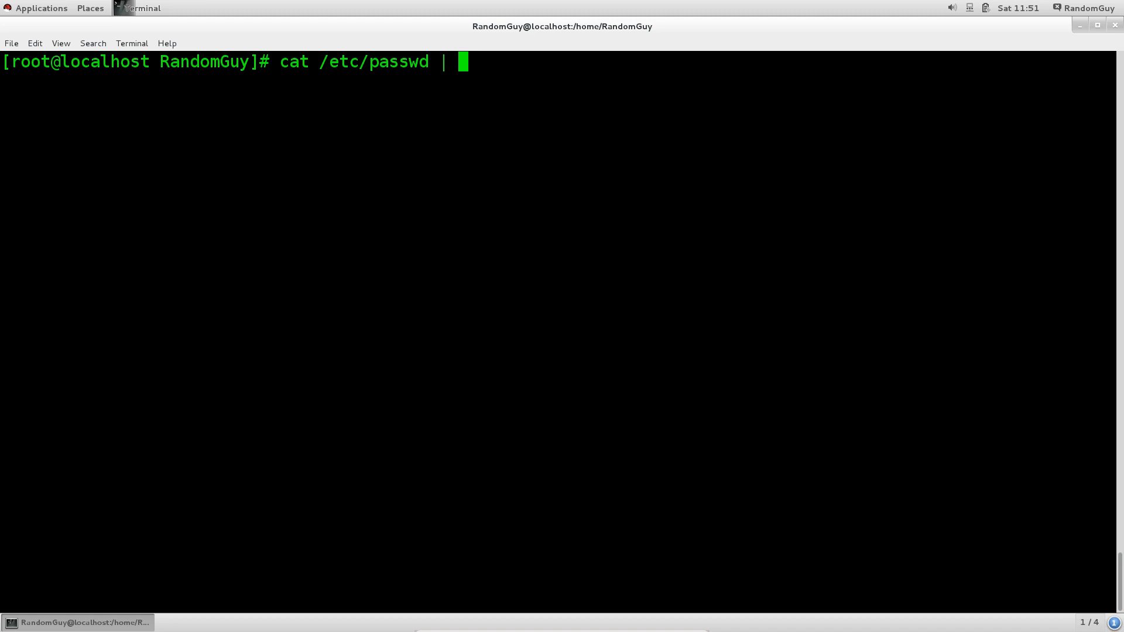
type("gr")
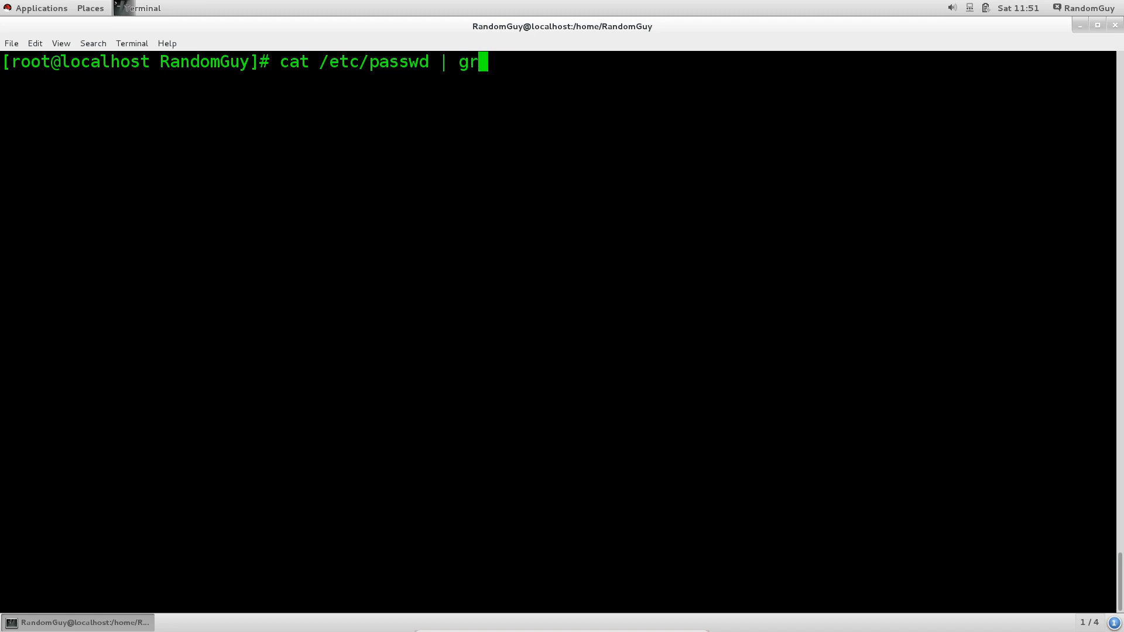
key("BackSpace")
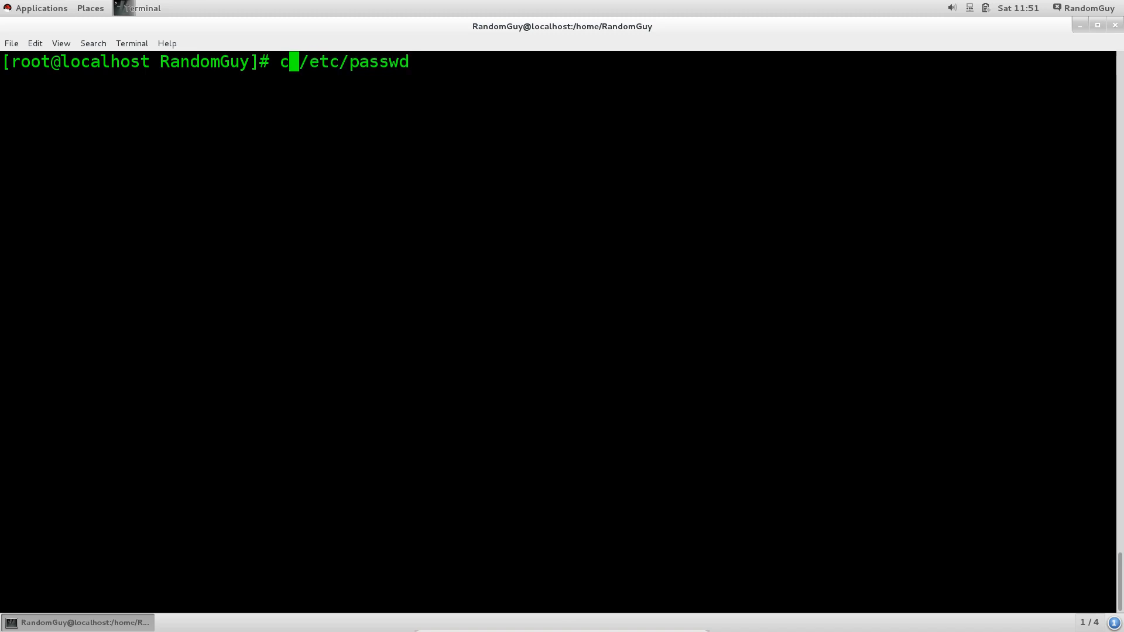
type("g")
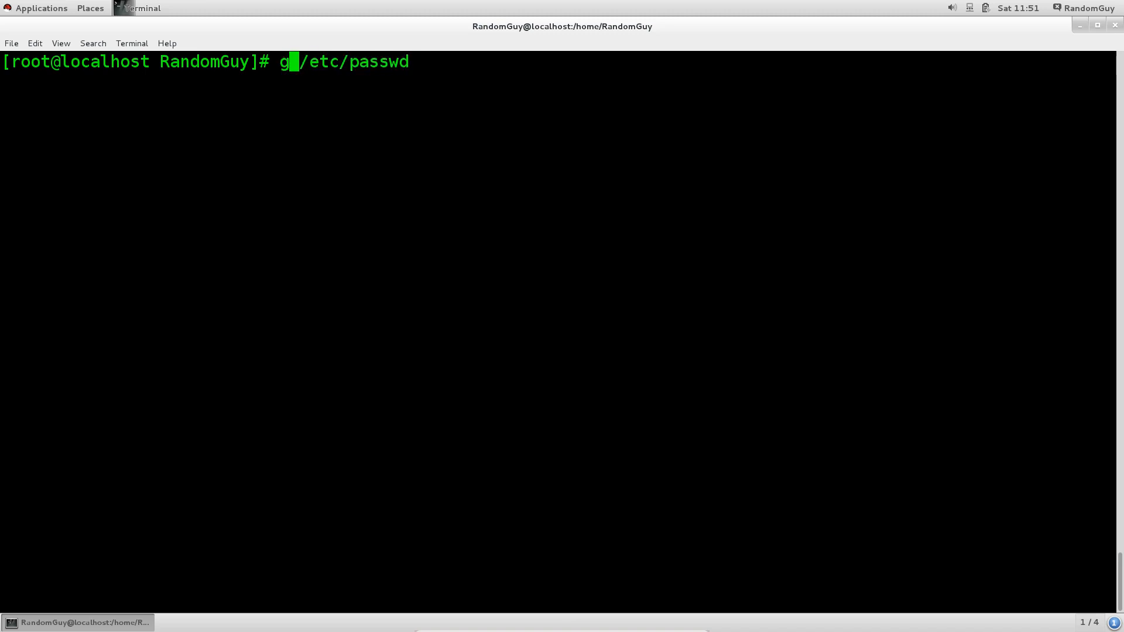
type("rep")
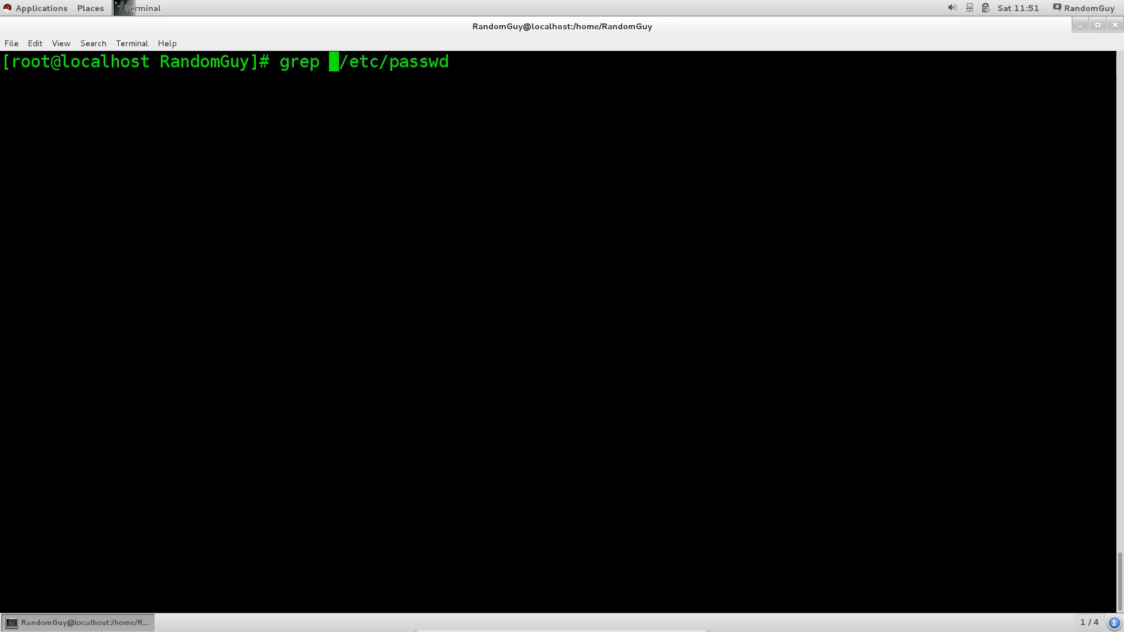
key("Return")
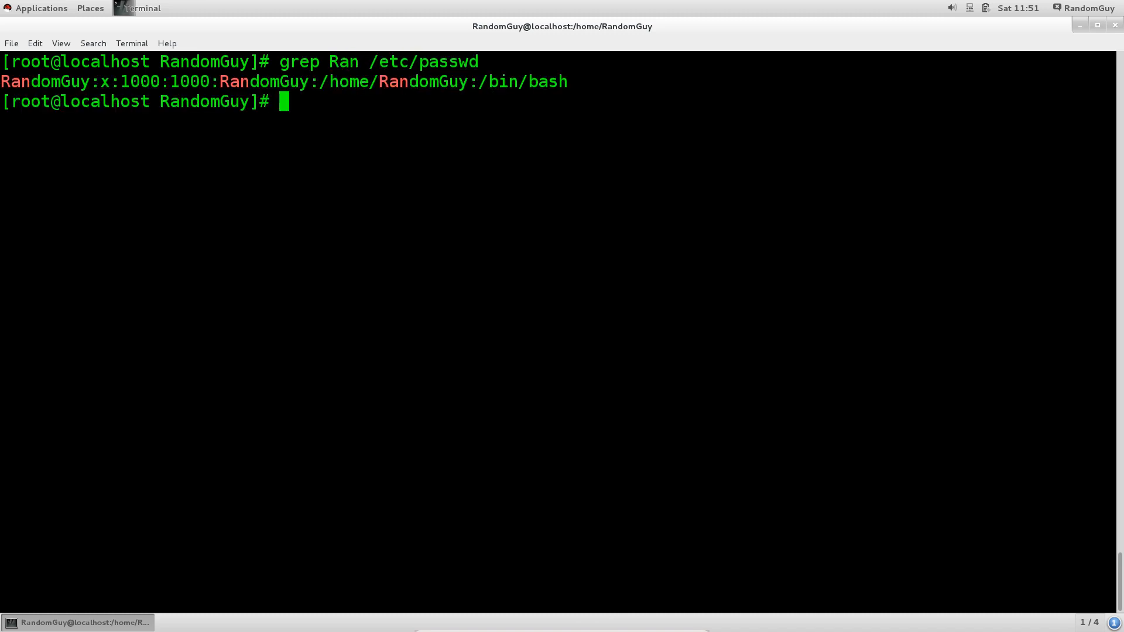
mouse_move(515, 577)
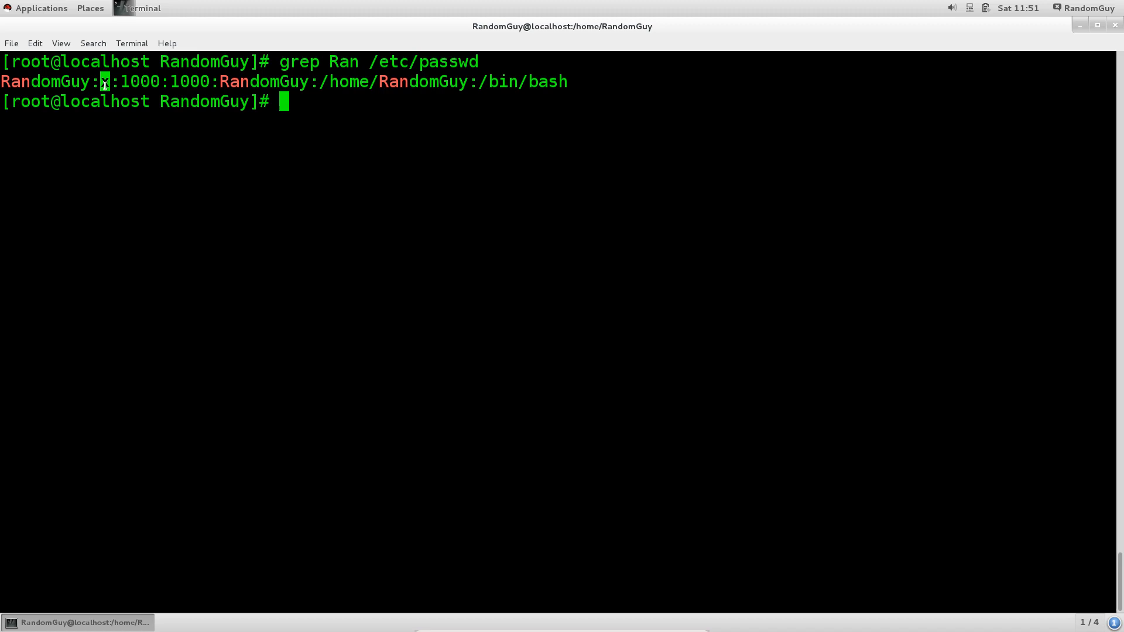
mouse_move(234, 163)
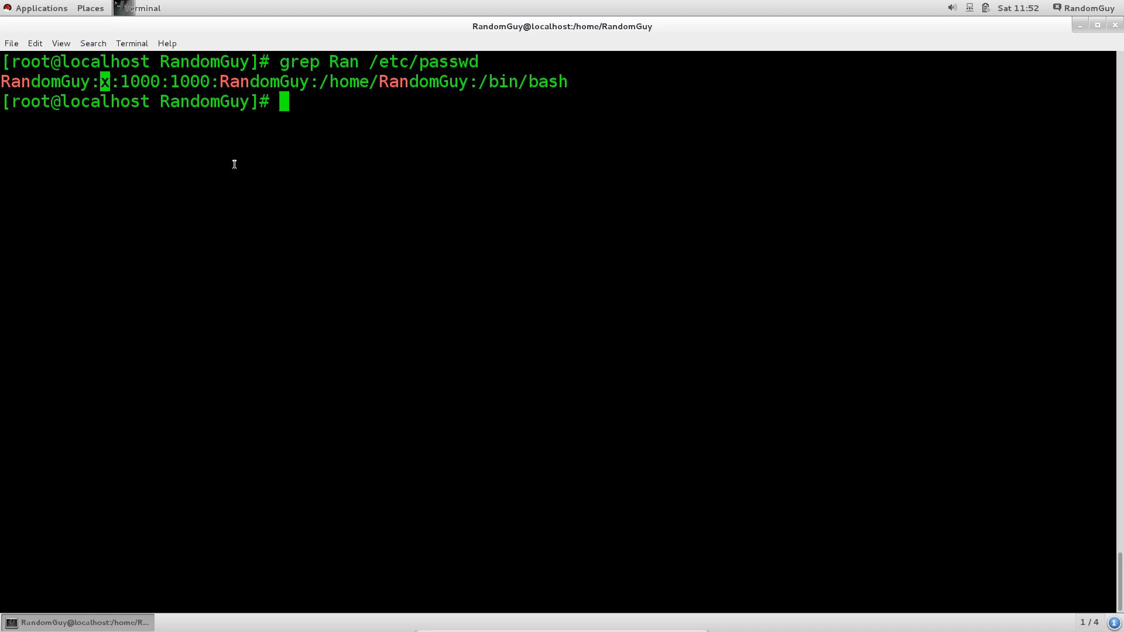
mouse_move(121, 82)
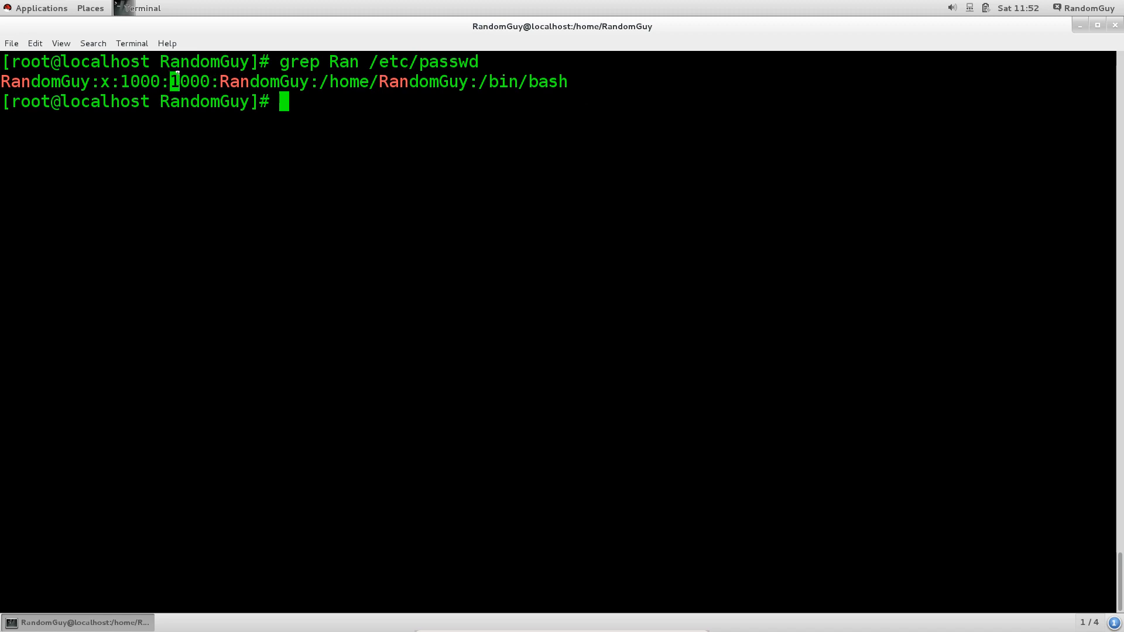
double_click(190, 81)
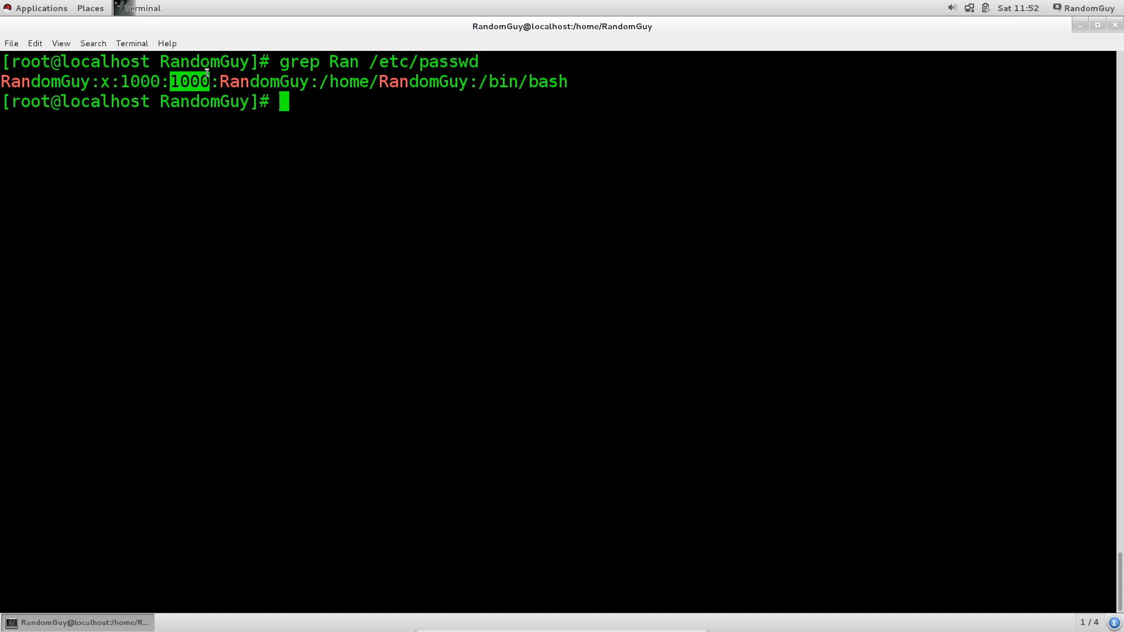
mouse_move(244, 81)
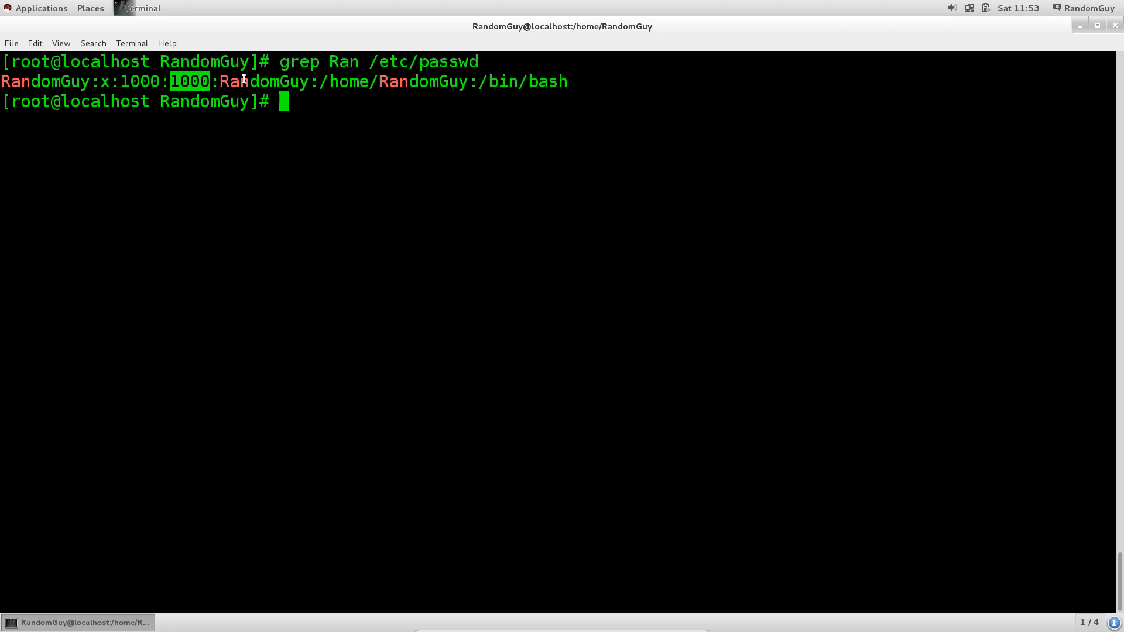
mouse_move(142, 97)
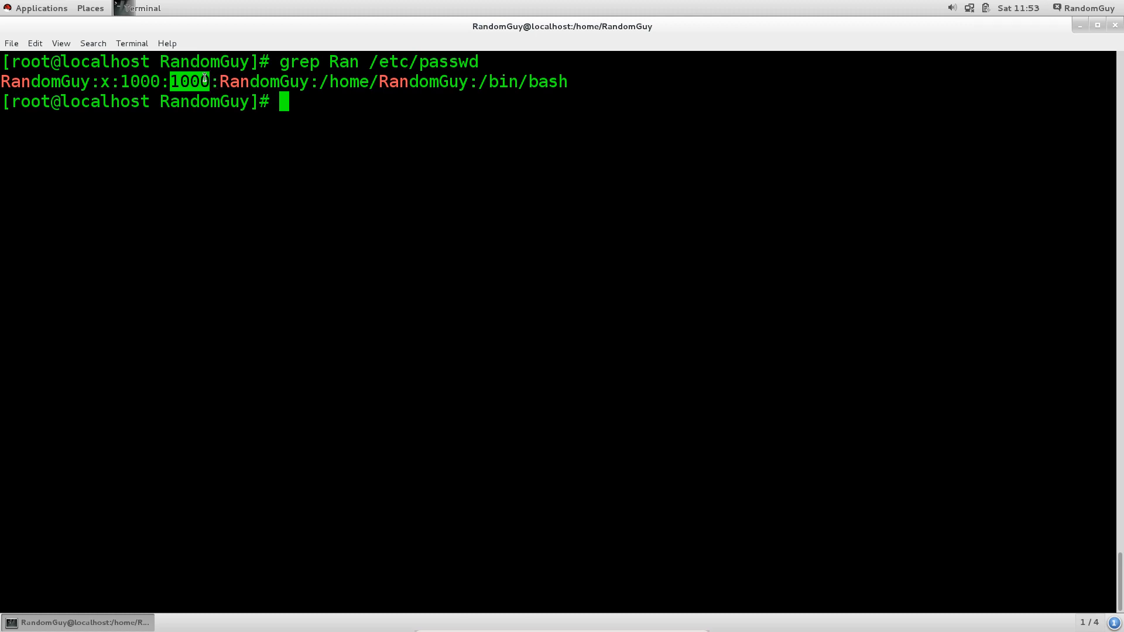
mouse_move(117, 90)
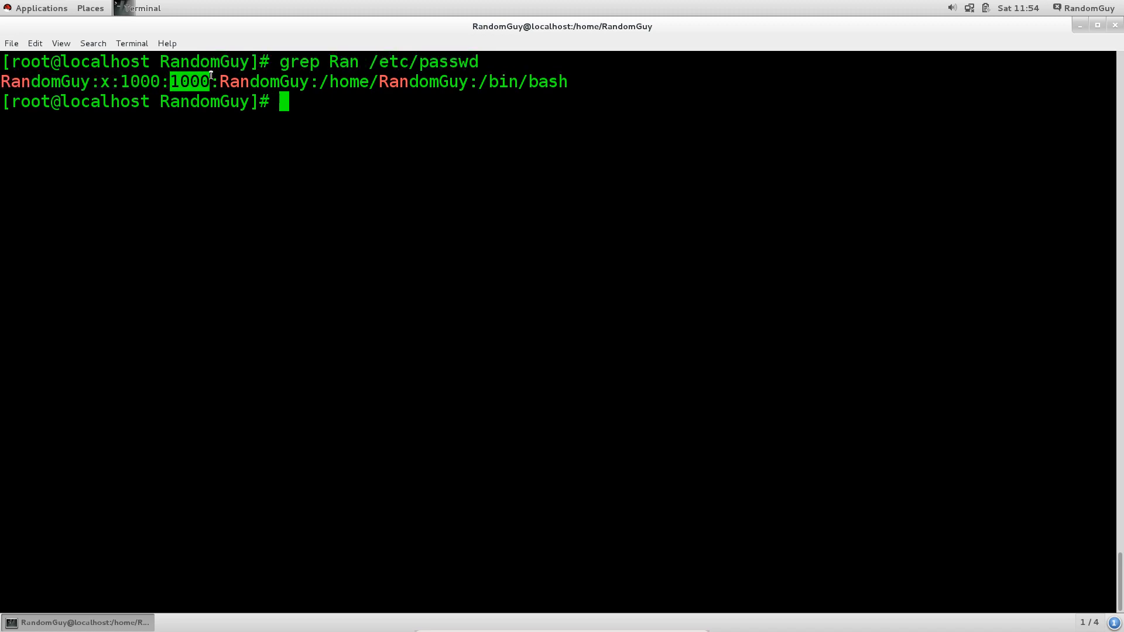
mouse_move(121, 80)
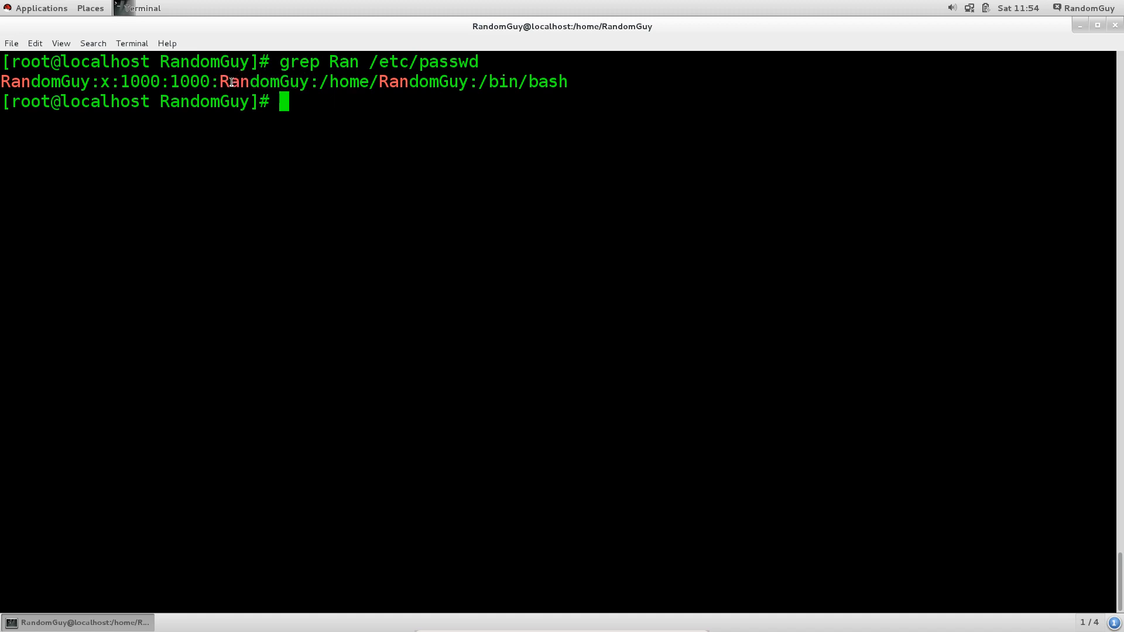
mouse_move(121, 77)
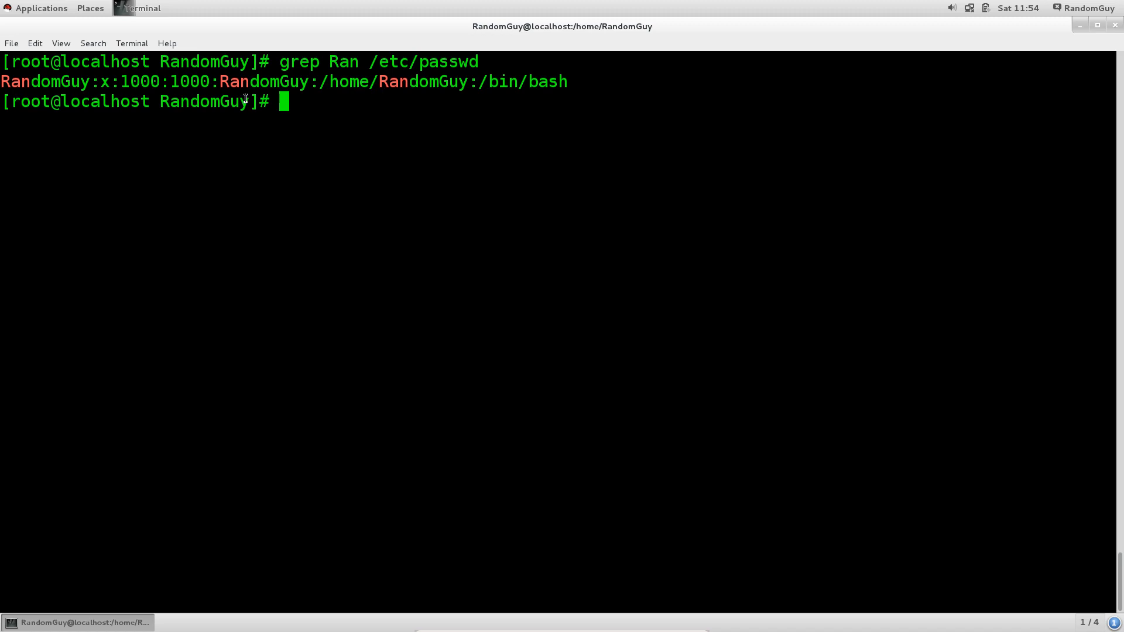
mouse_move(323, 92)
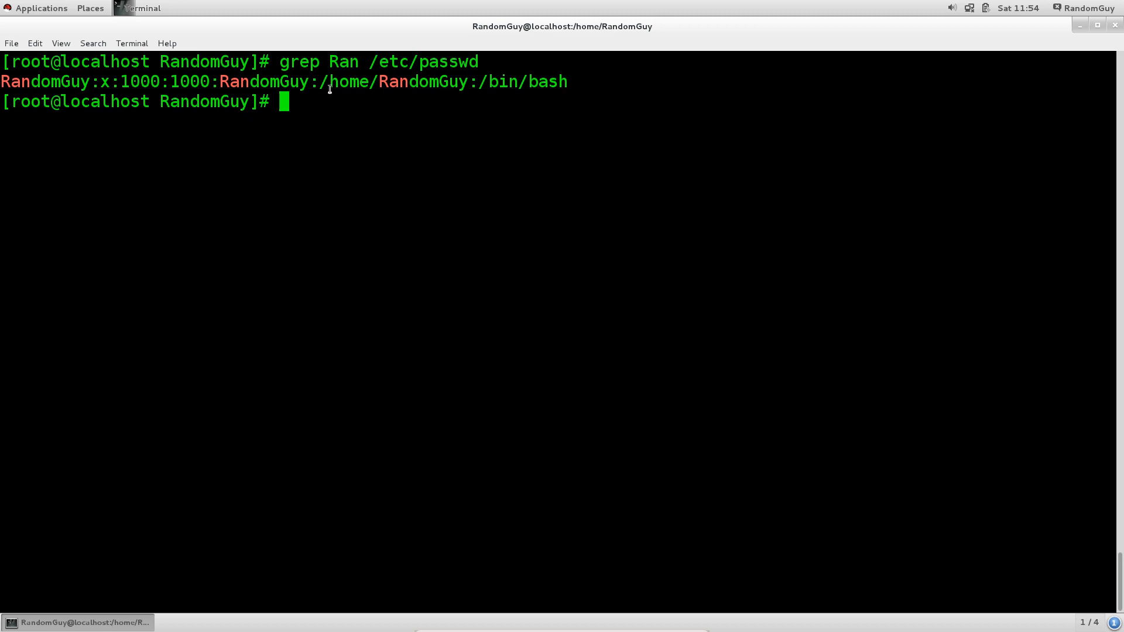
Step: Highlight RandomGuy's home directory field, then have clear ready at the prompt
double_click(348, 81)
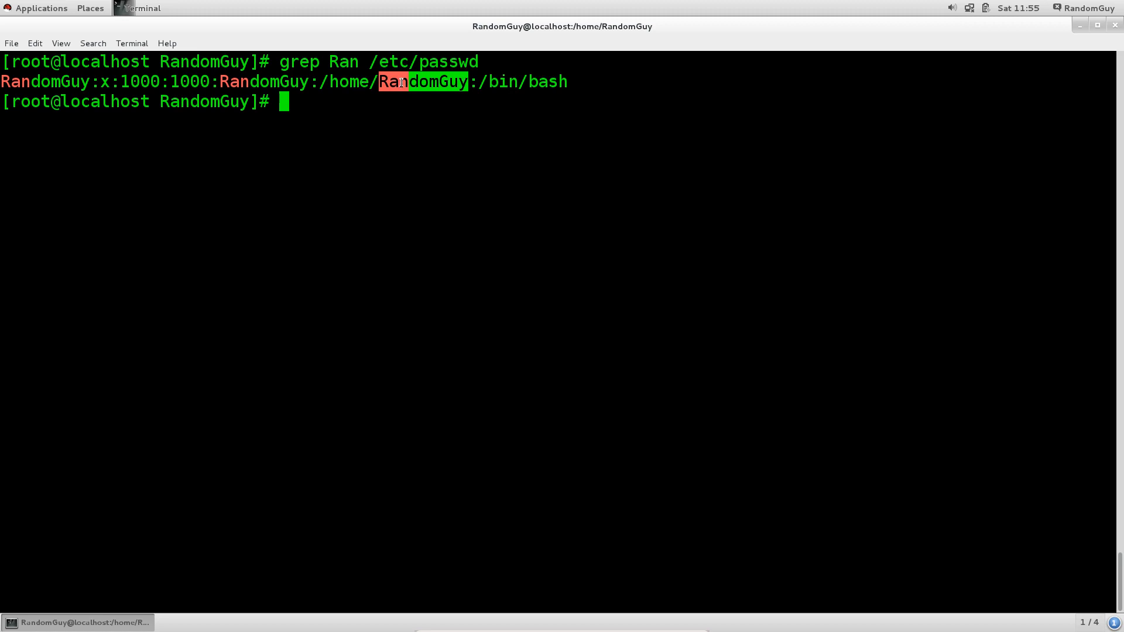
mouse_move(718, 61)
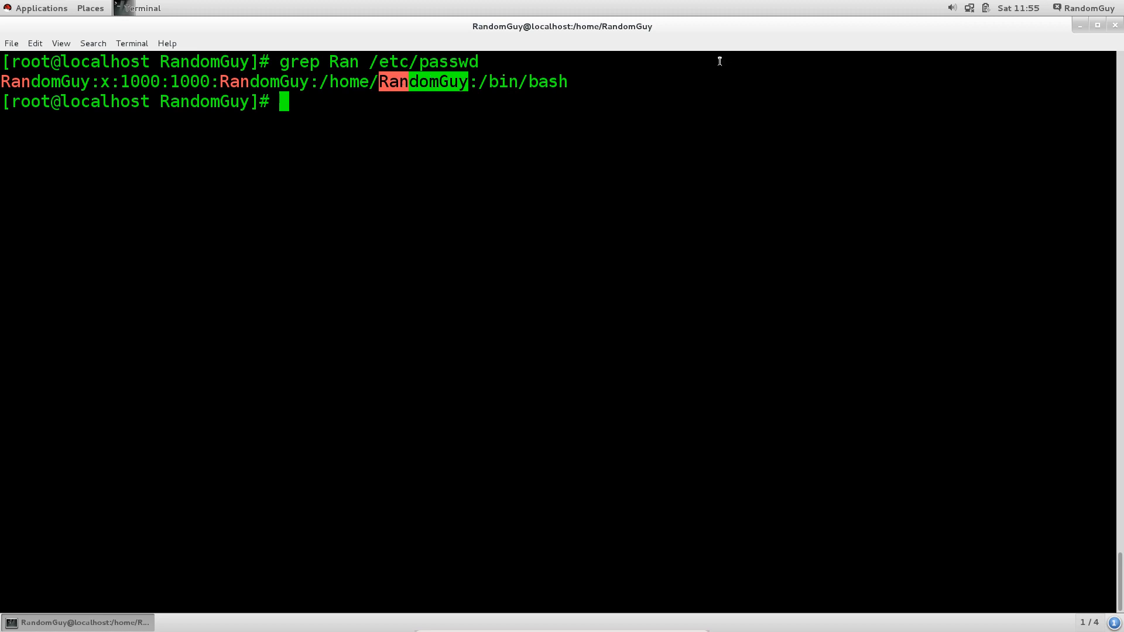
mouse_move(478, 89)
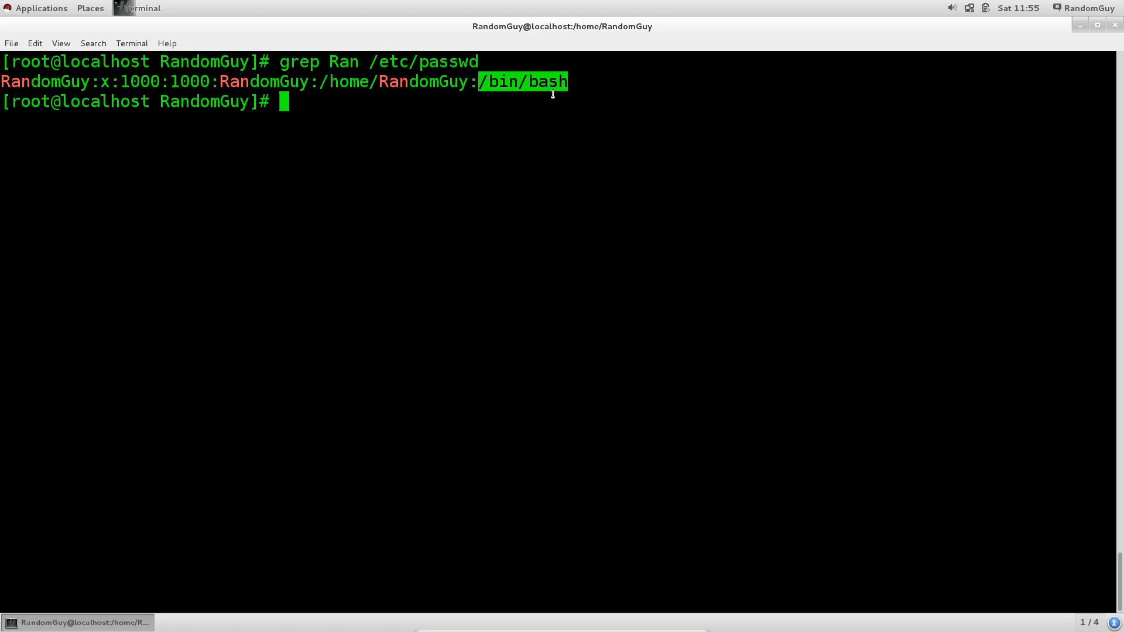
mouse_move(618, 91)
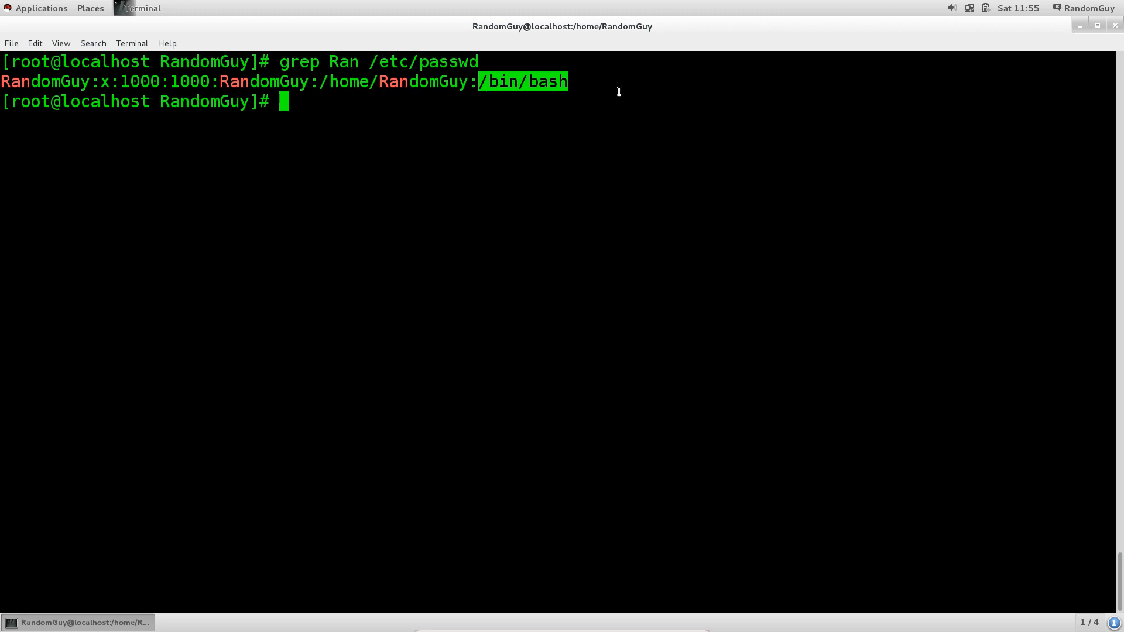
mouse_move(596, 105)
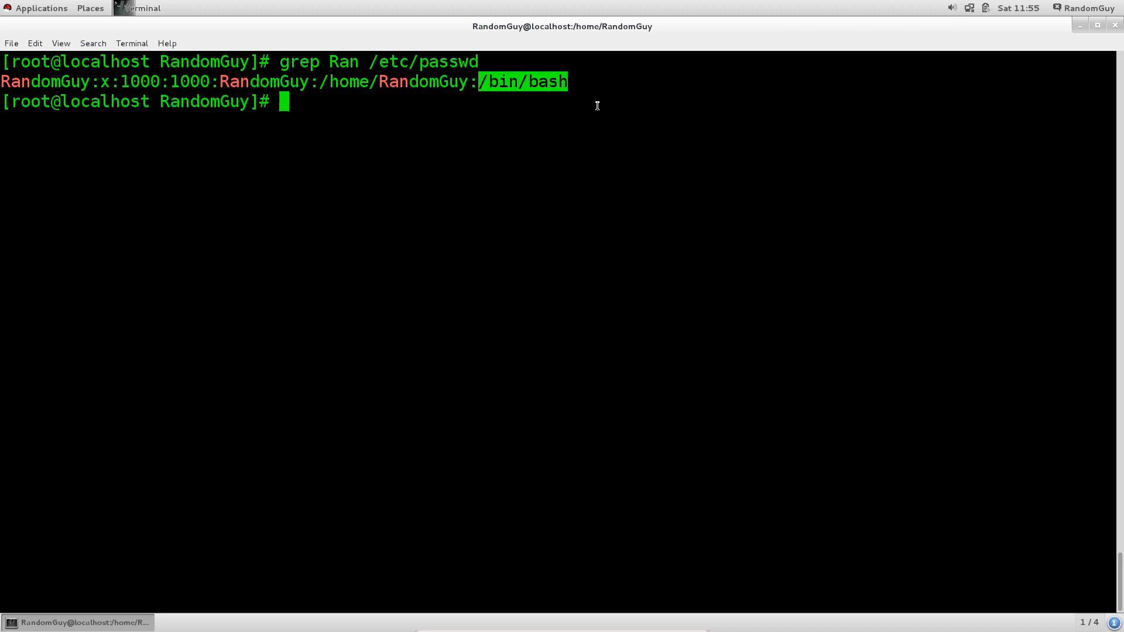
type("cl")
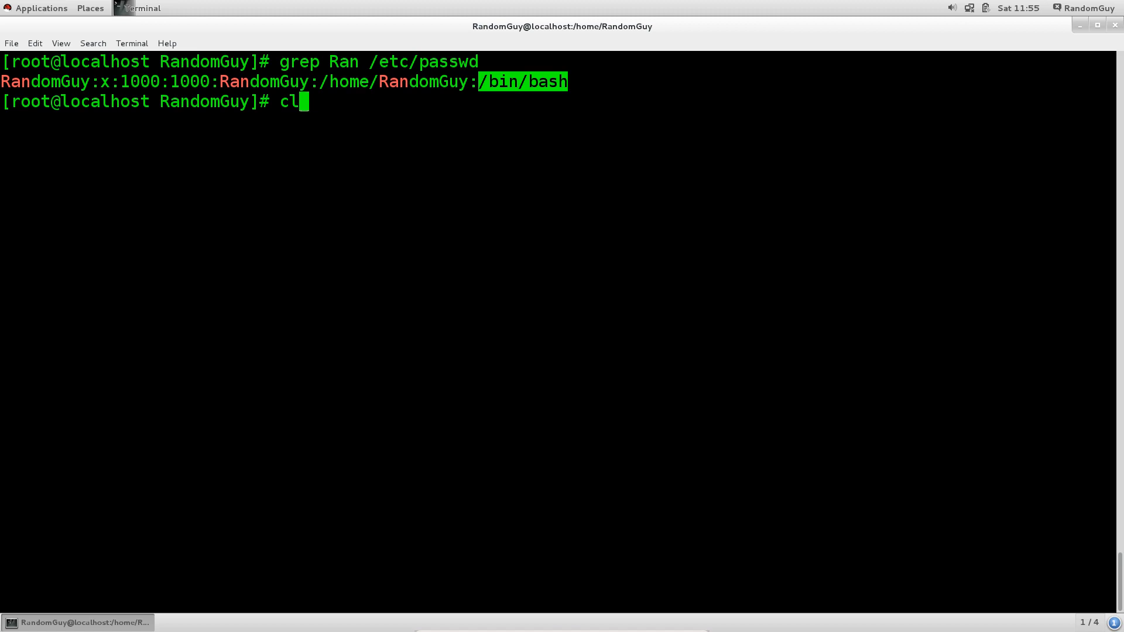
type("ear")
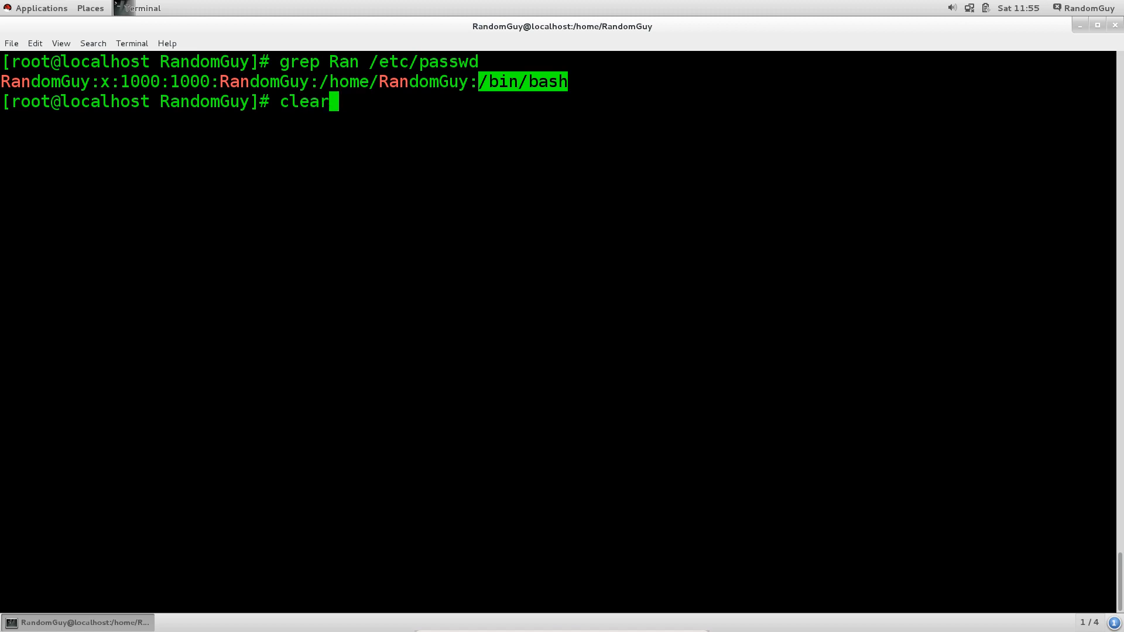
Step: Clear the screen and run grep Ran /etc/shadow to show RandomGuy's hashed-password entry
key("Return")
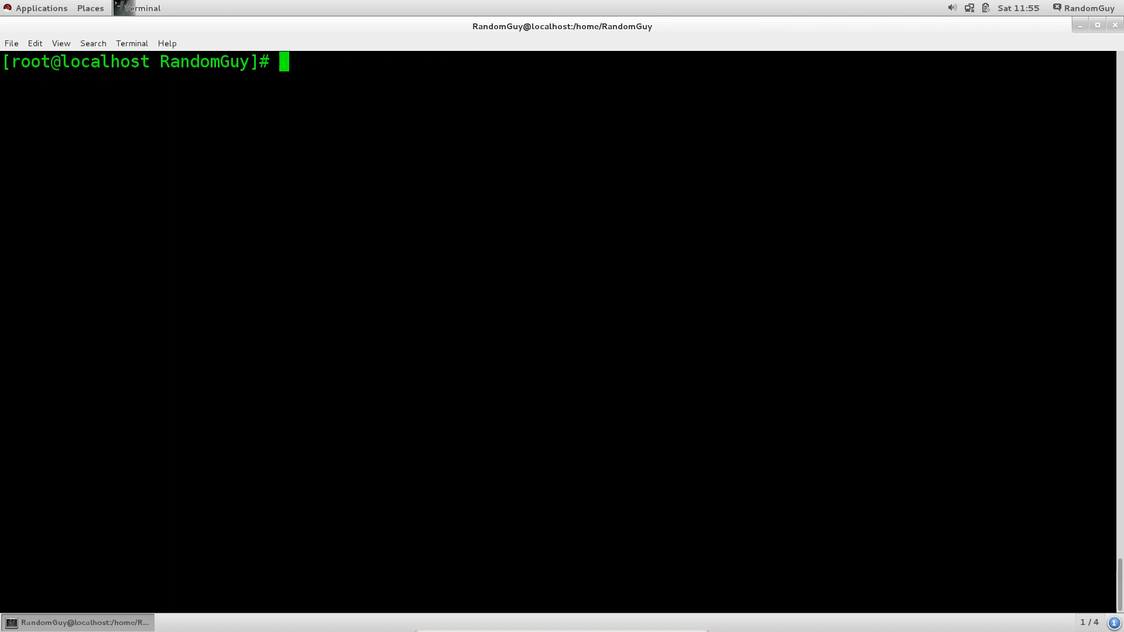
type("grep")
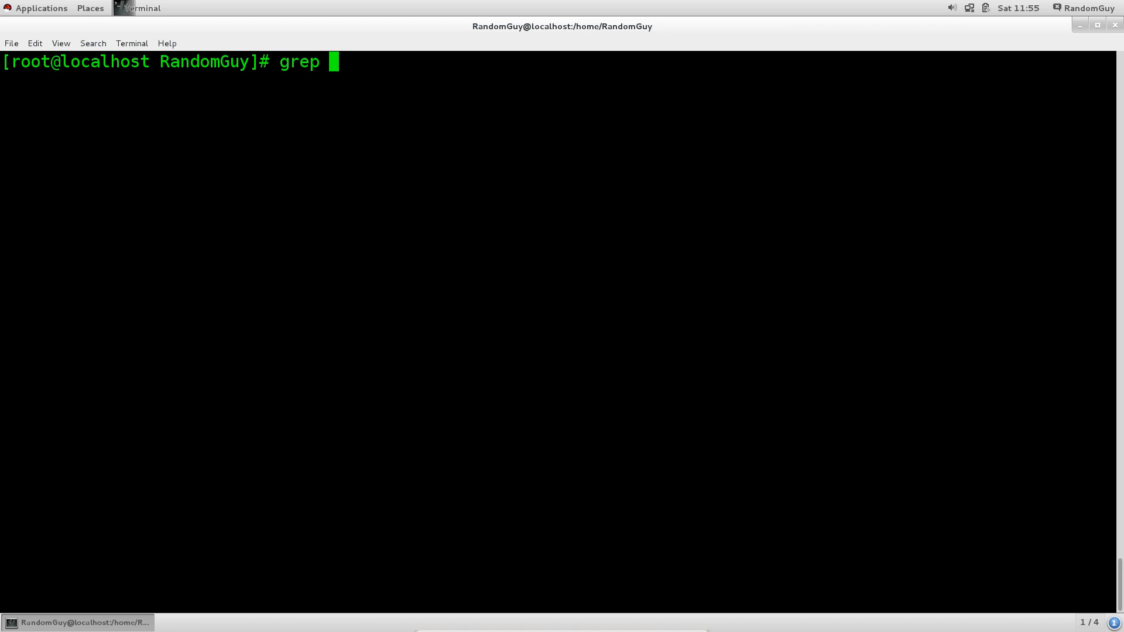
type("R")
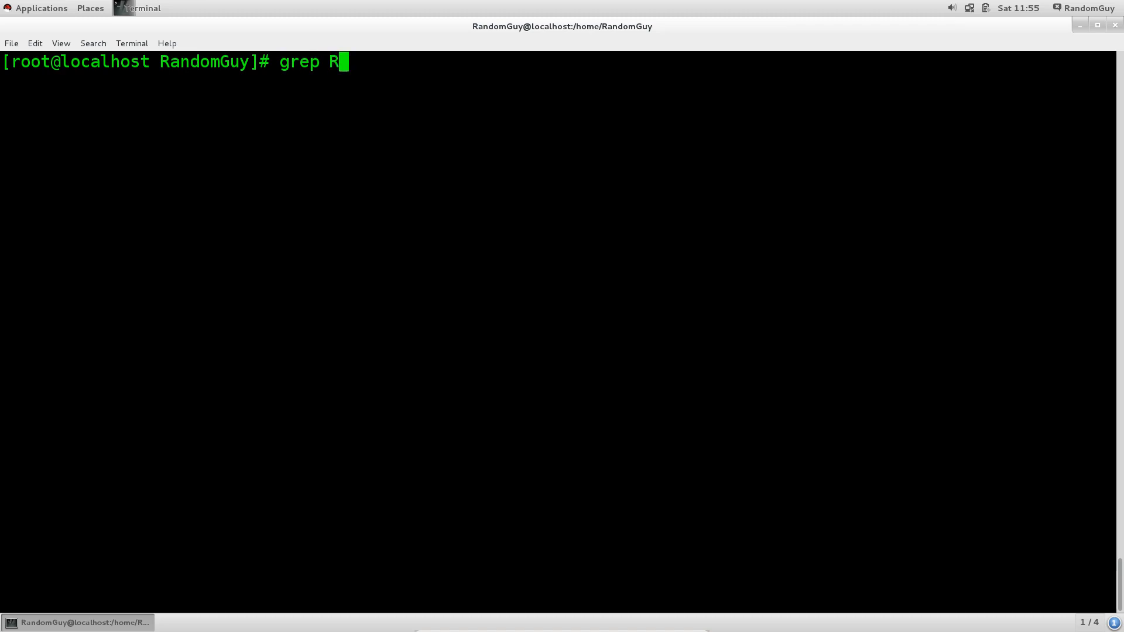
type("an /")
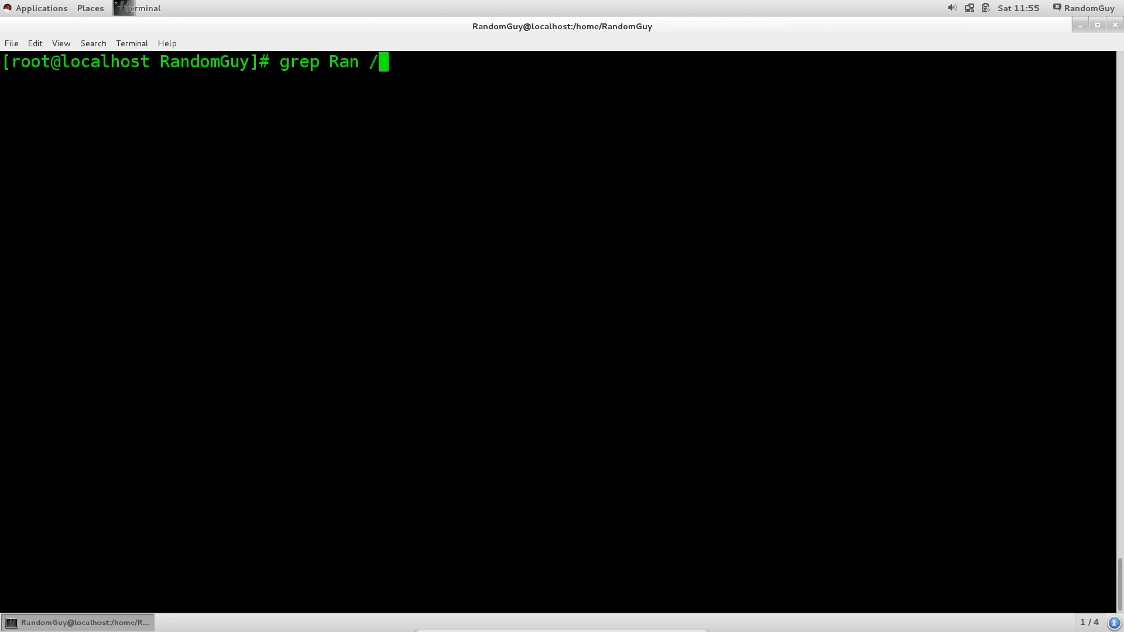
type("etc/shadow")
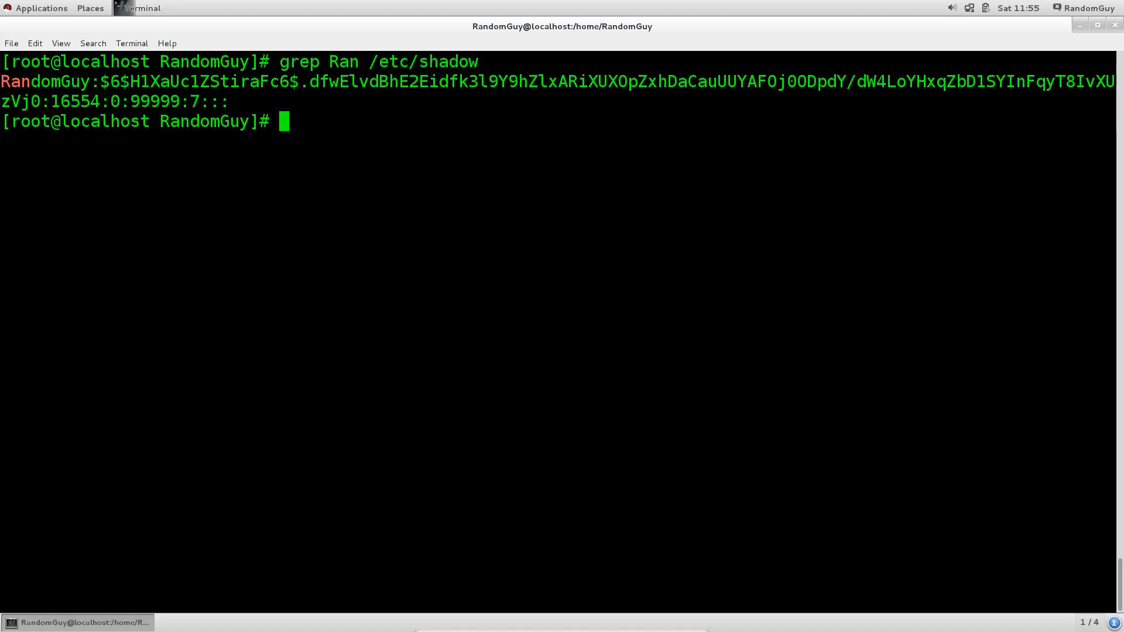
type("ll /e")
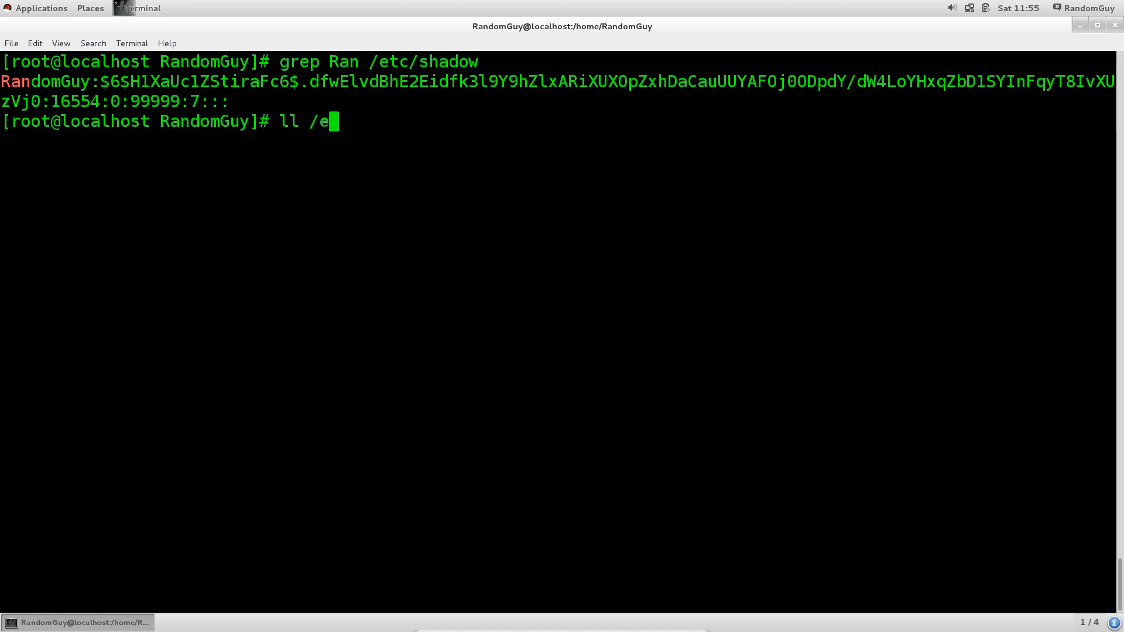
Step: Run ll /etc/shadow, highlight its empty permission bits, then start clearing the screen
type("tc/sh")
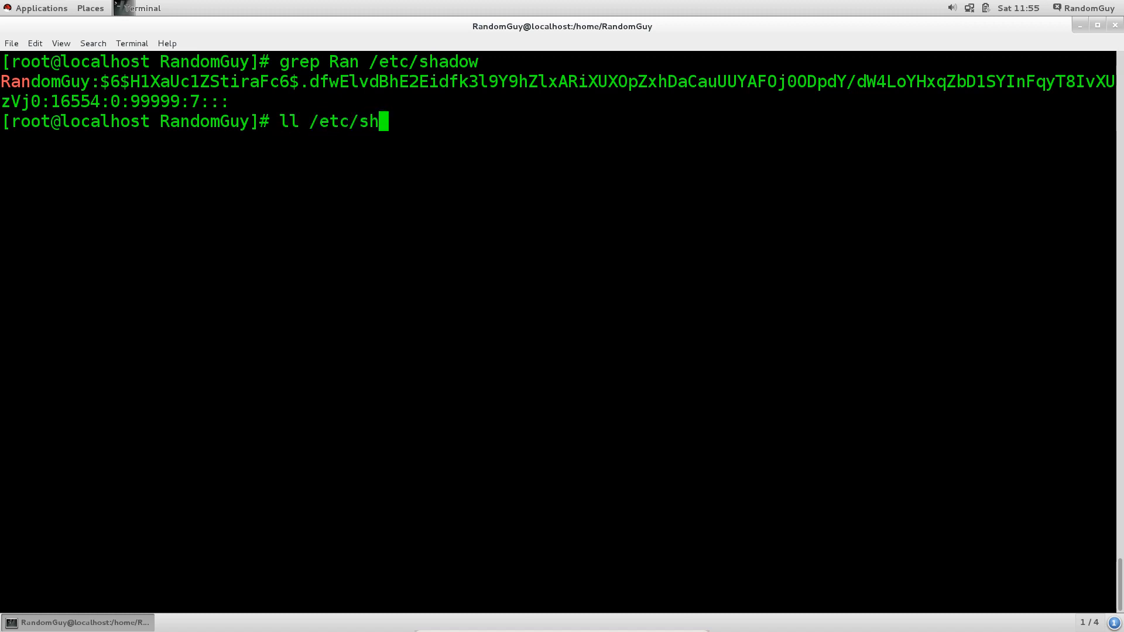
key("Return")
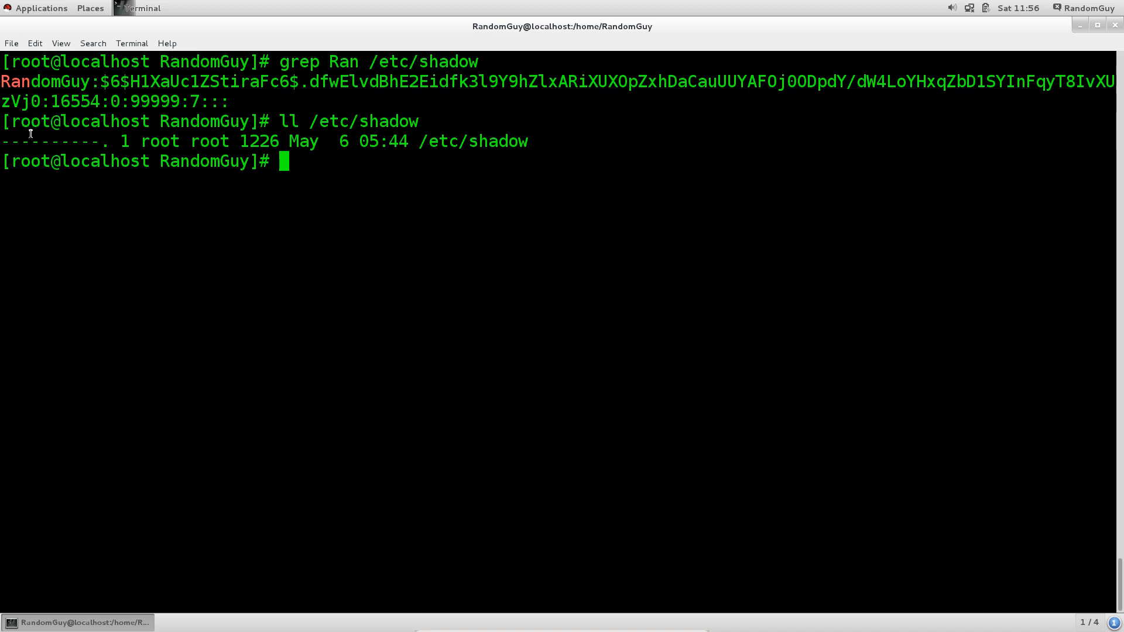
left_click_drag(21, 142, 86, 142)
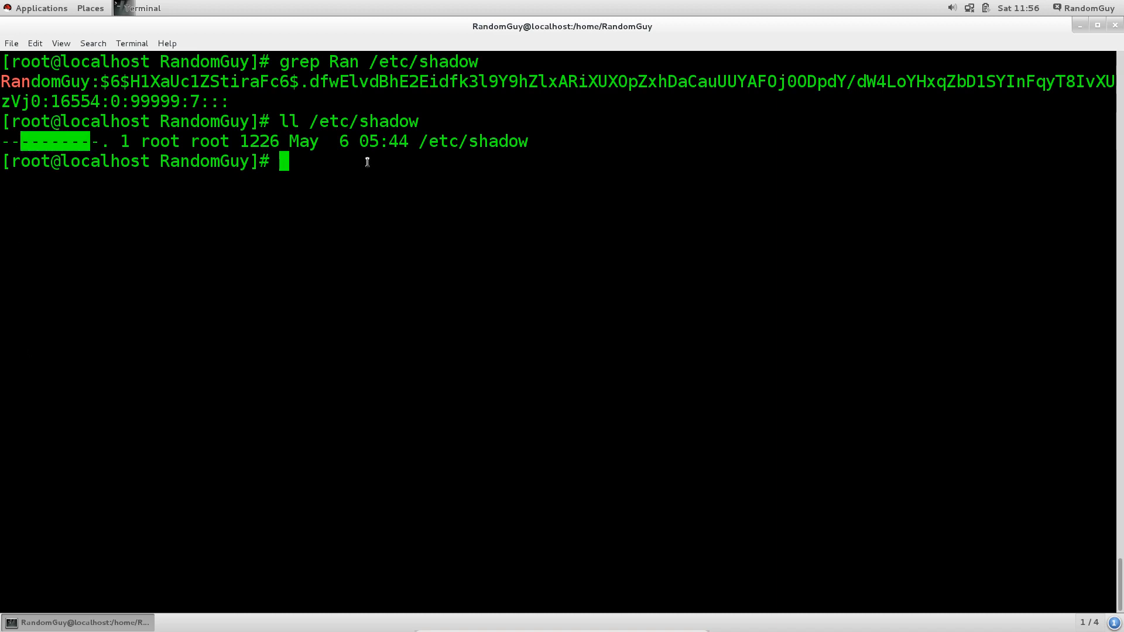
type("cle")
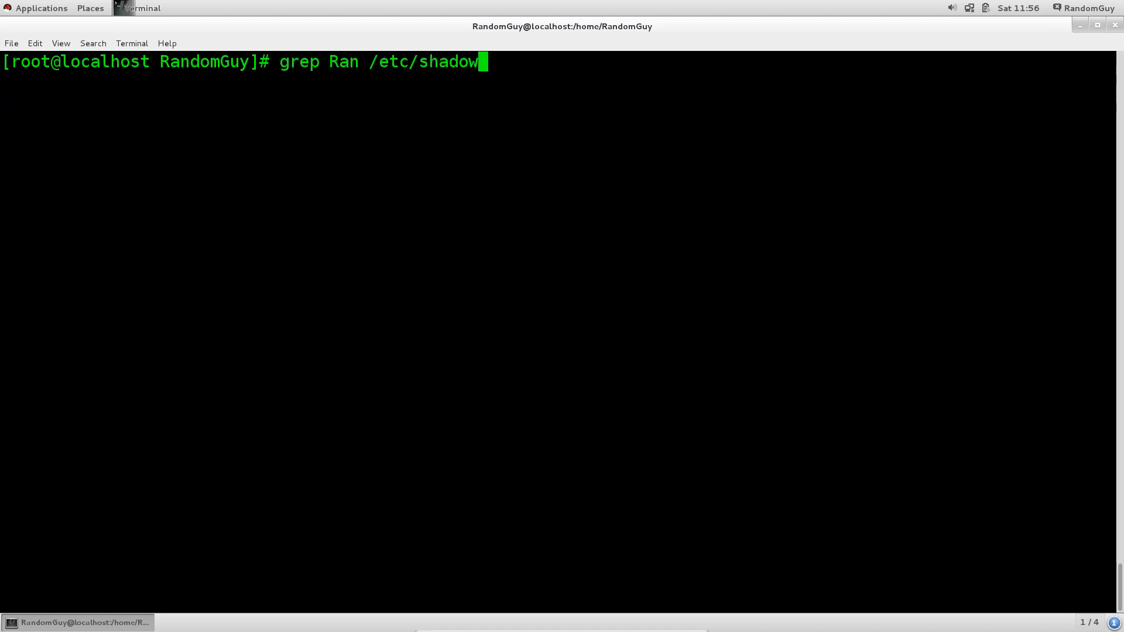
Step: Rerun grep Ran /etc/shadow to show RandomGuy's hash and ageing fields
key("Return")
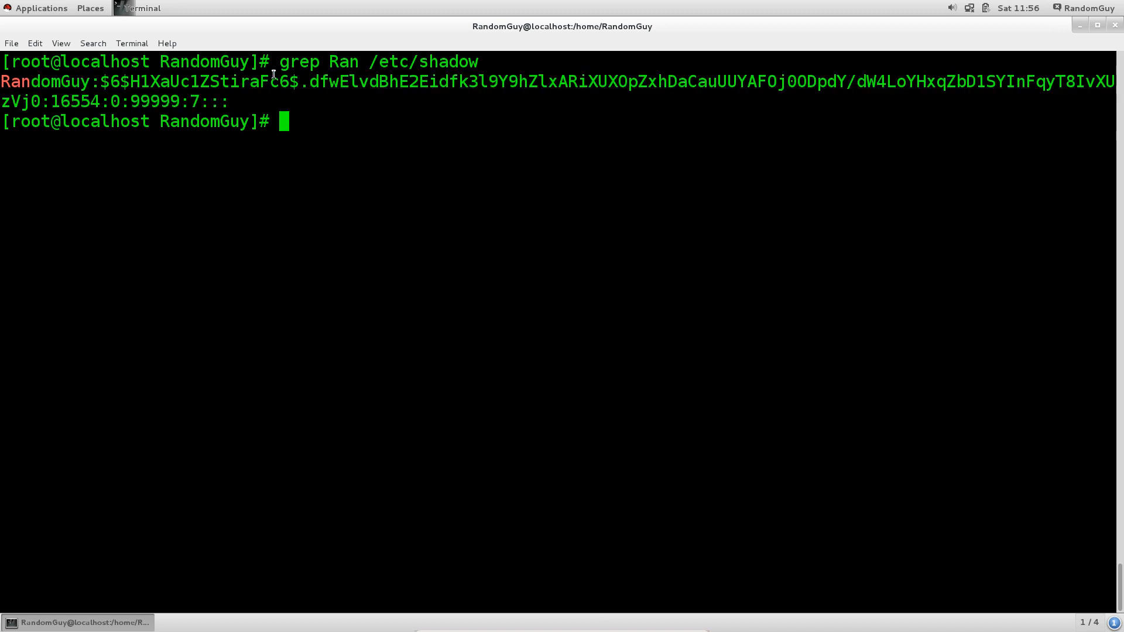
mouse_move(43, 109)
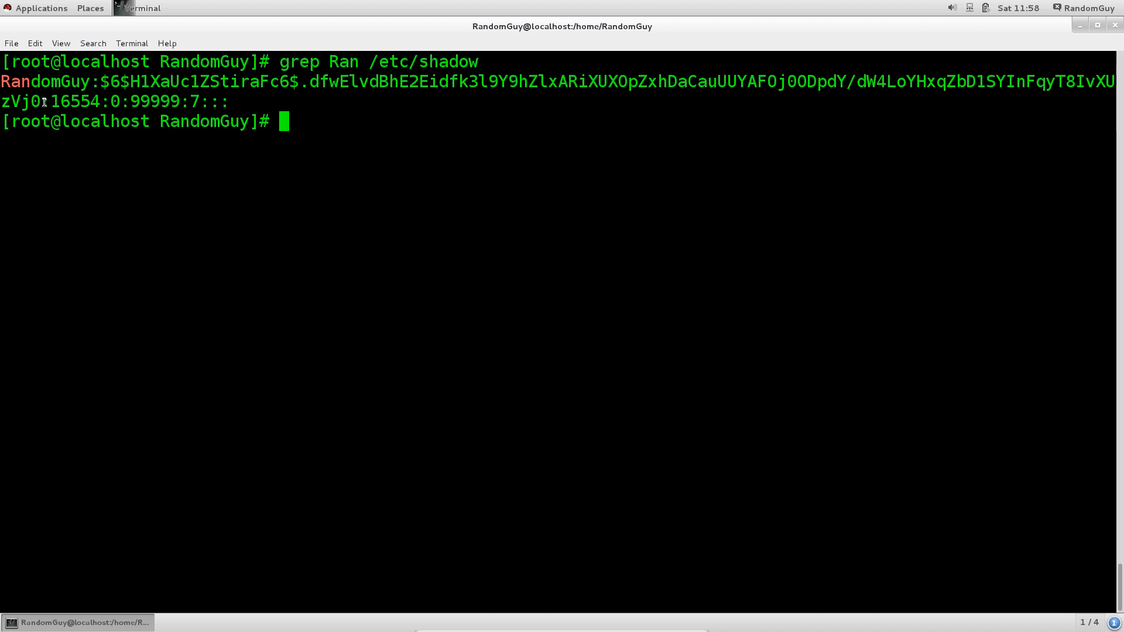
left_click_drag(40, 101, 225, 100)
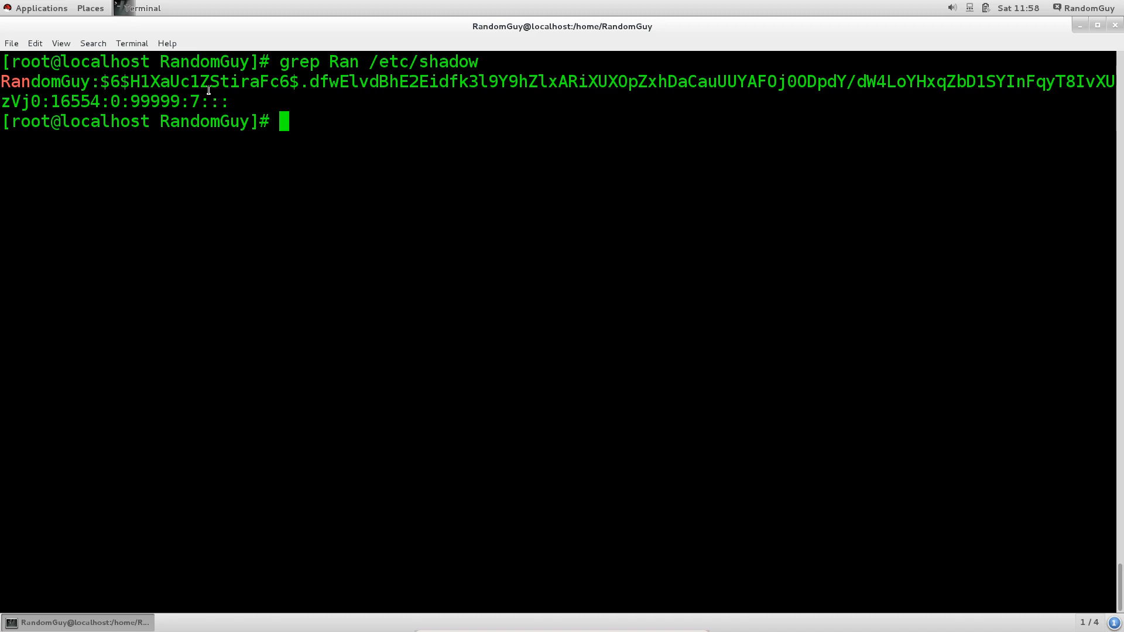
mouse_move(20, 236)
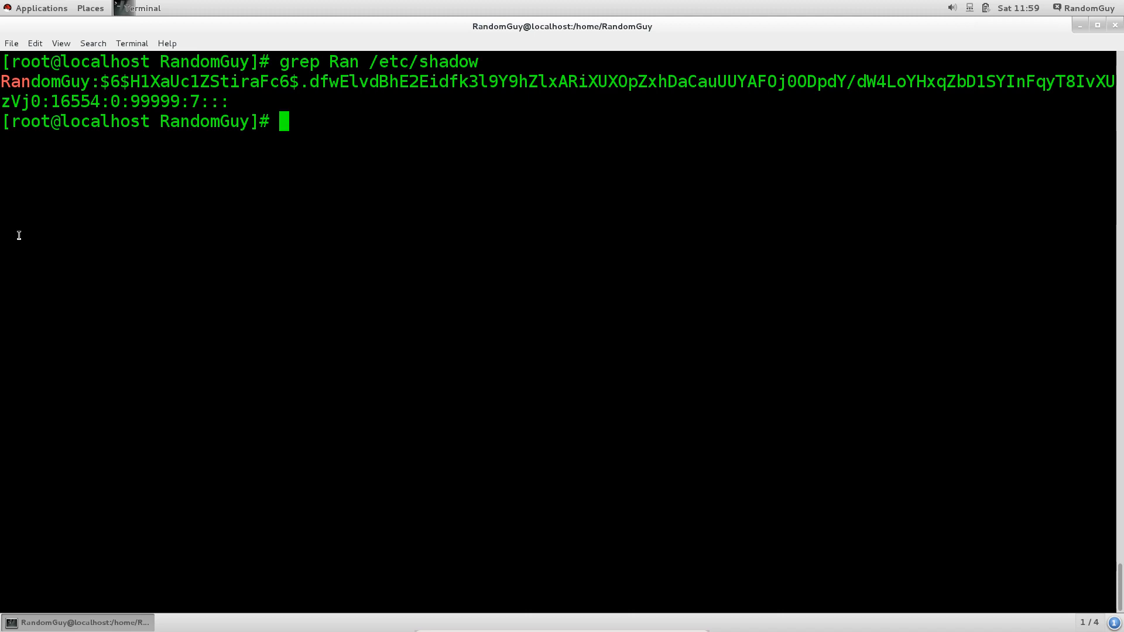
type("c")
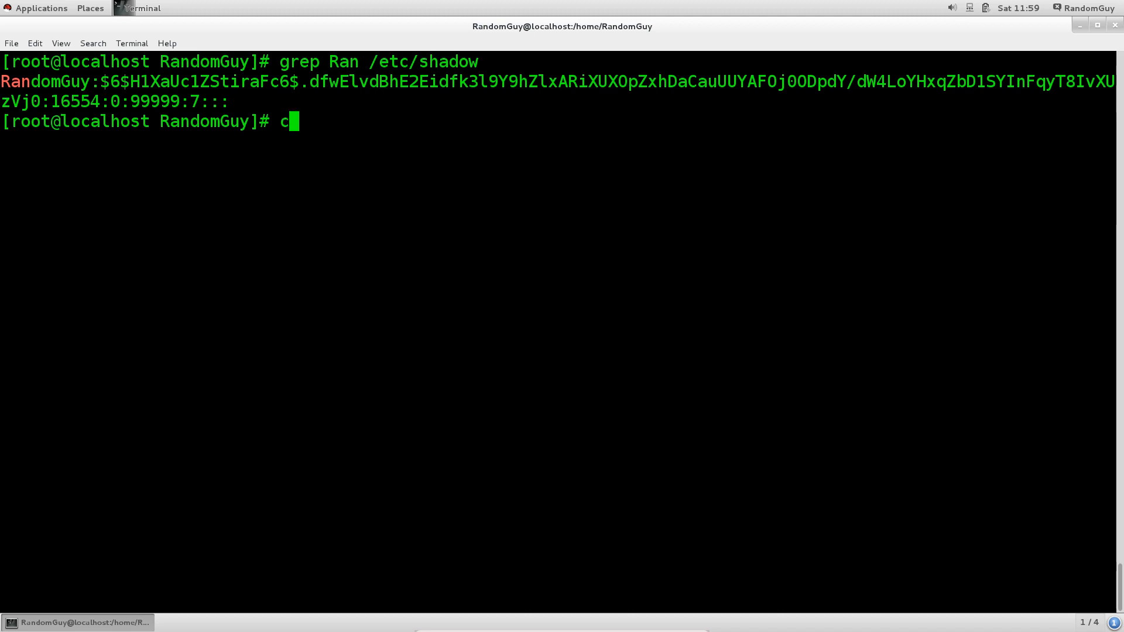
Step: Run grep Ran /etc/shadow && grep /etc/passwd, then abort the stalled search with Ctrl+C
key("Up")
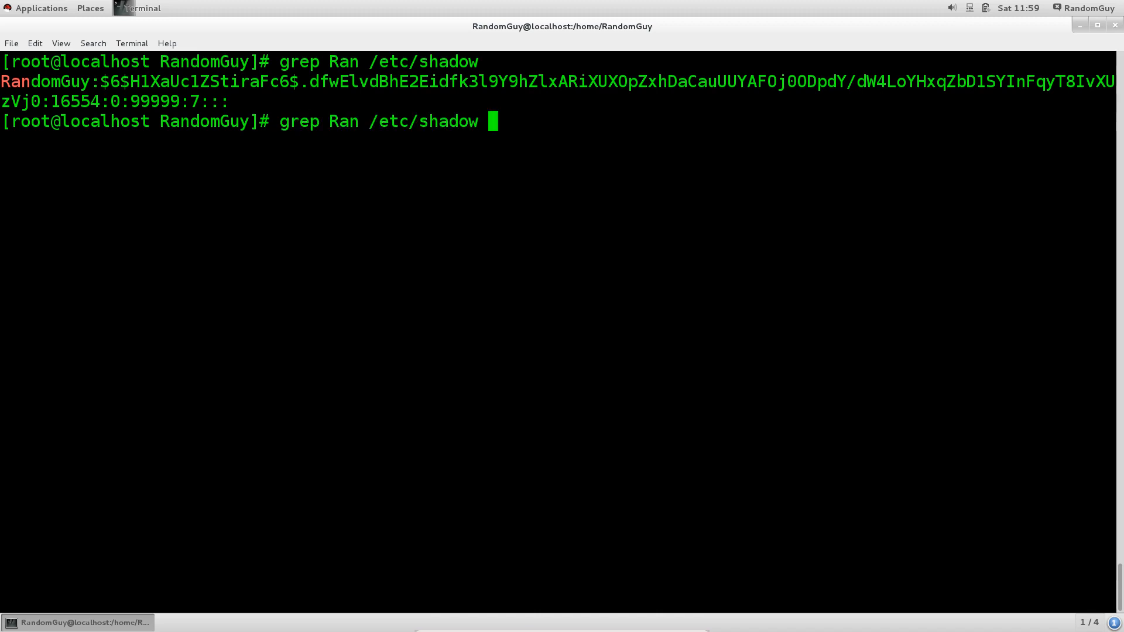
type("&")
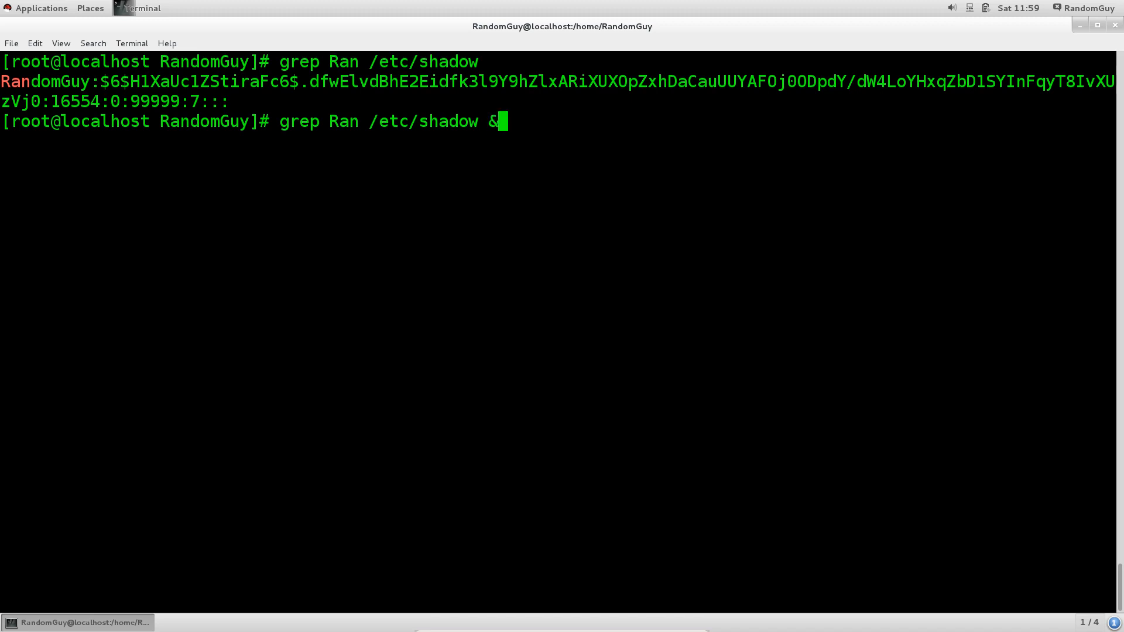
type("&")
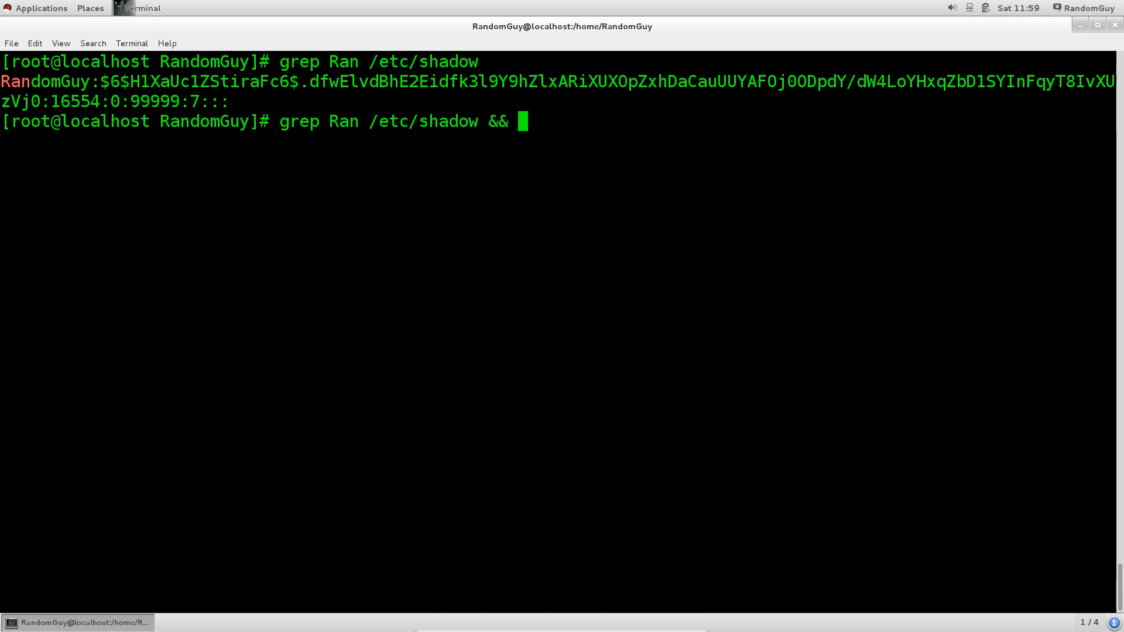
type("g")
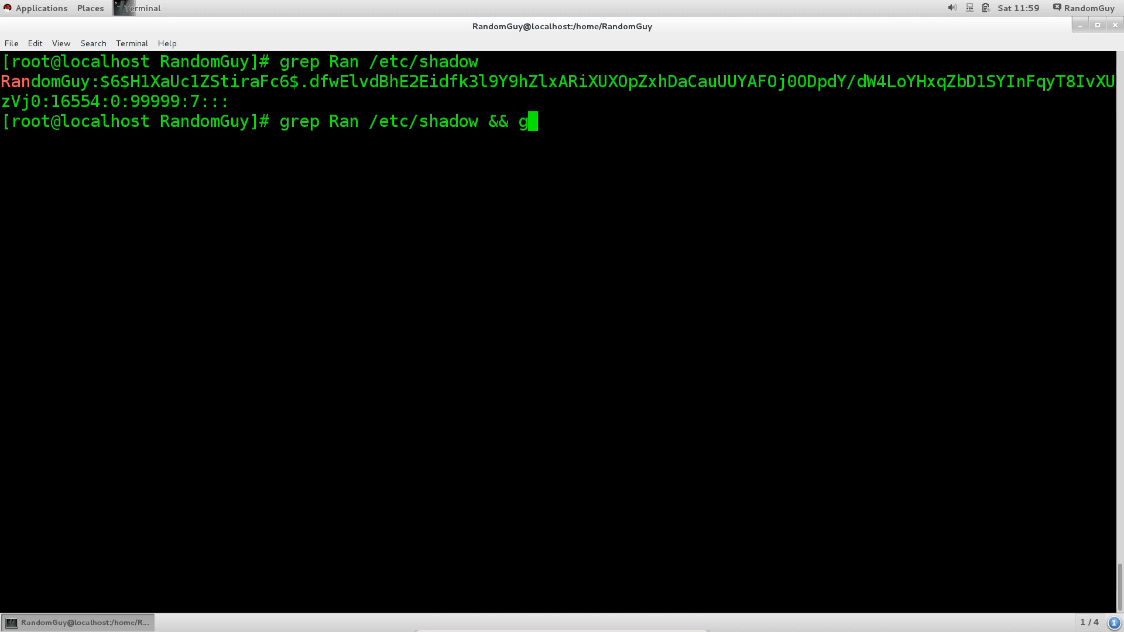
type("rep")
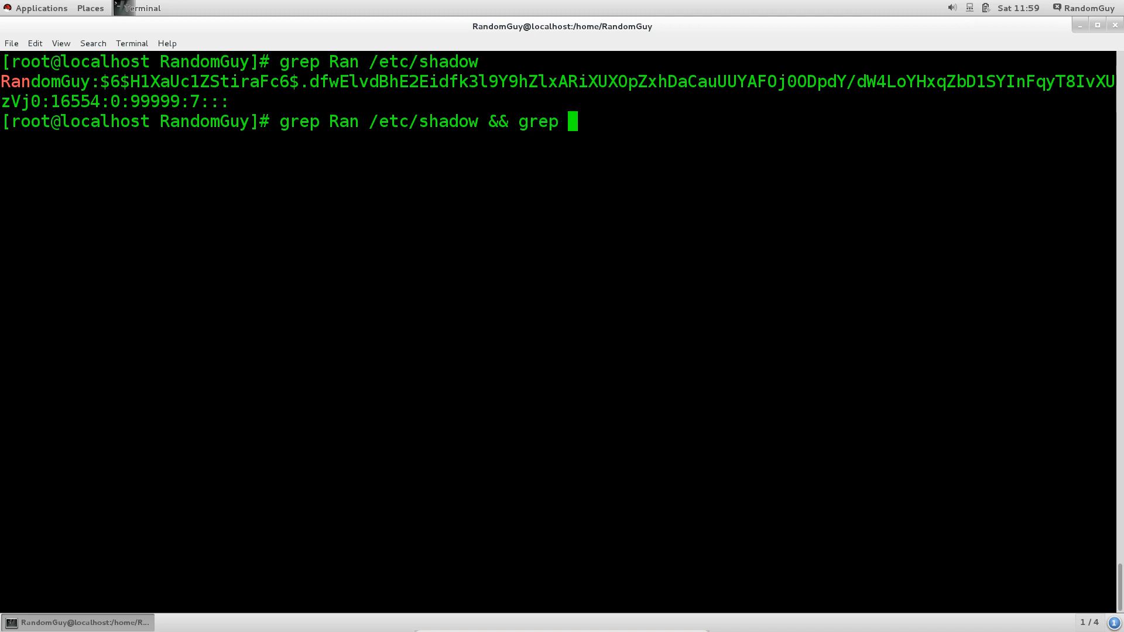
type("/etc/")
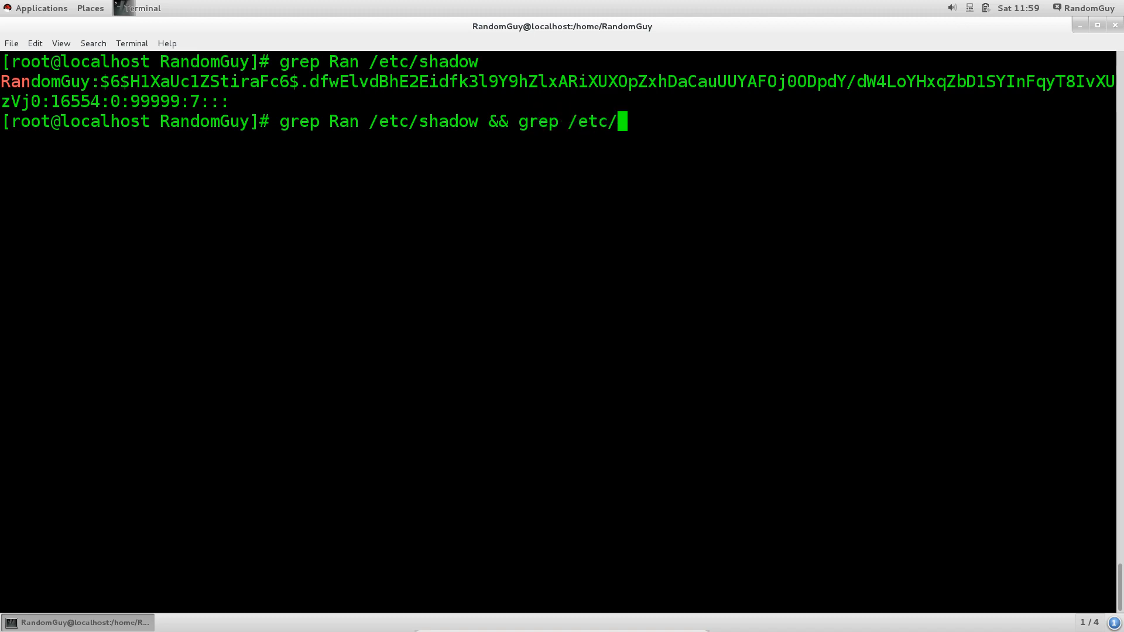
type("pa")
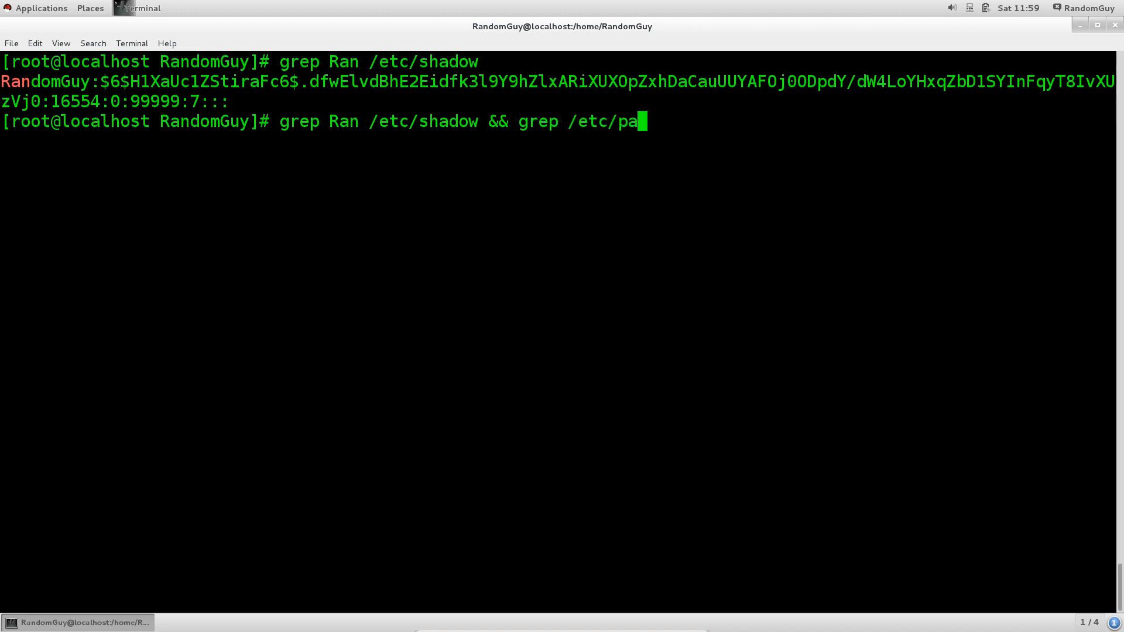
key("Return")
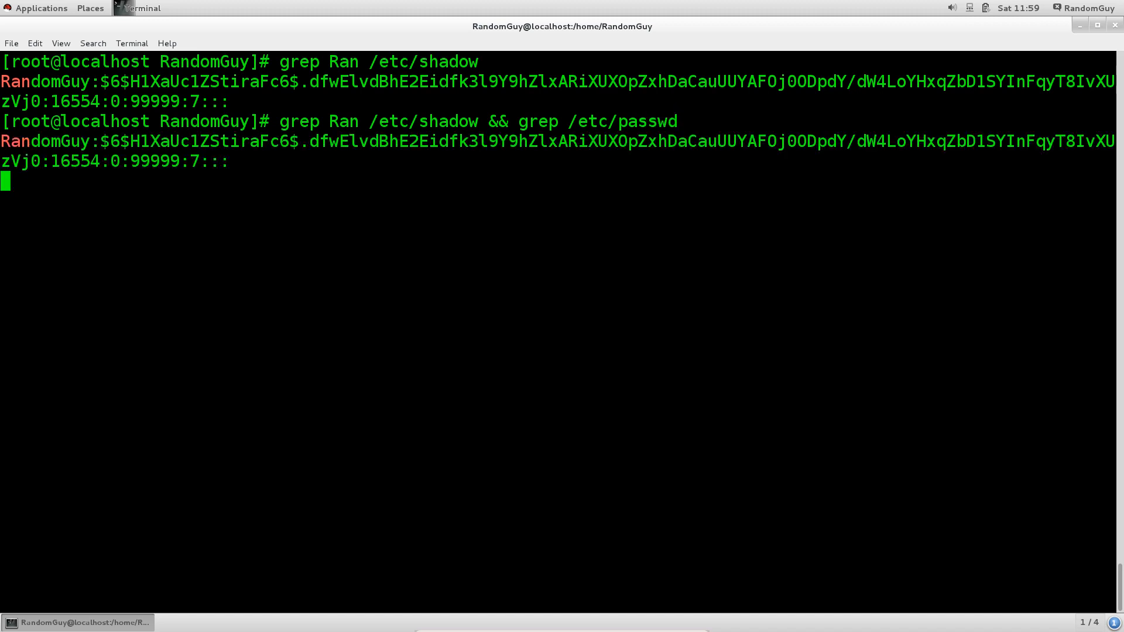
key("ctrl+c")
type("cat")
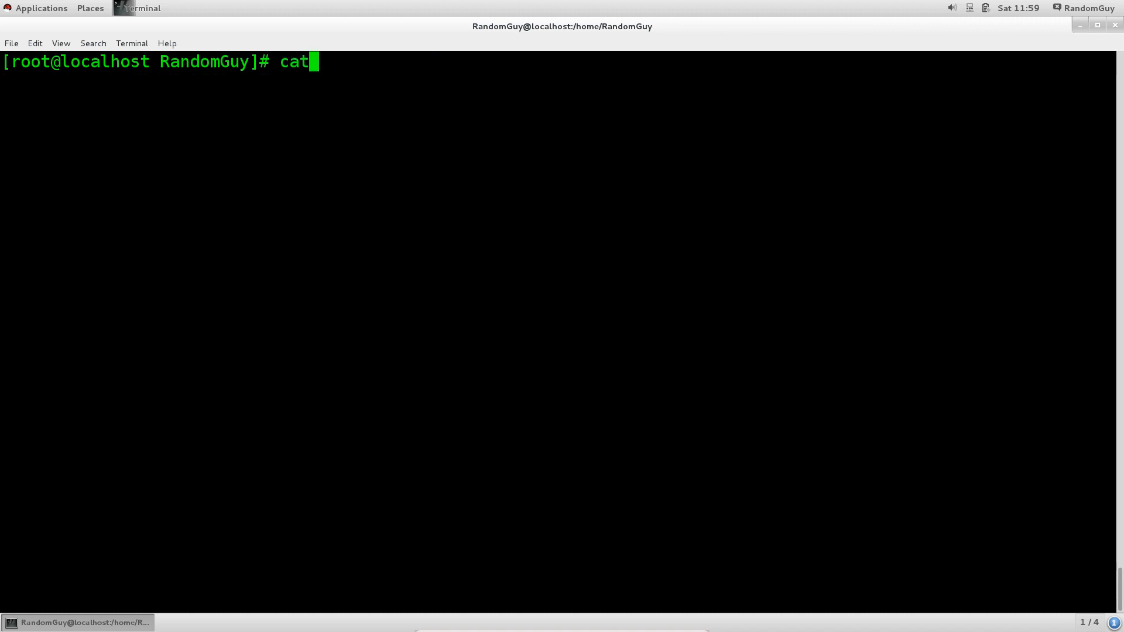
Step: Run cat /etc/shadow | grep Ran && cat /etc/passwd | grep Ran to show both RandomGuy entries together
type("/etc/sh")
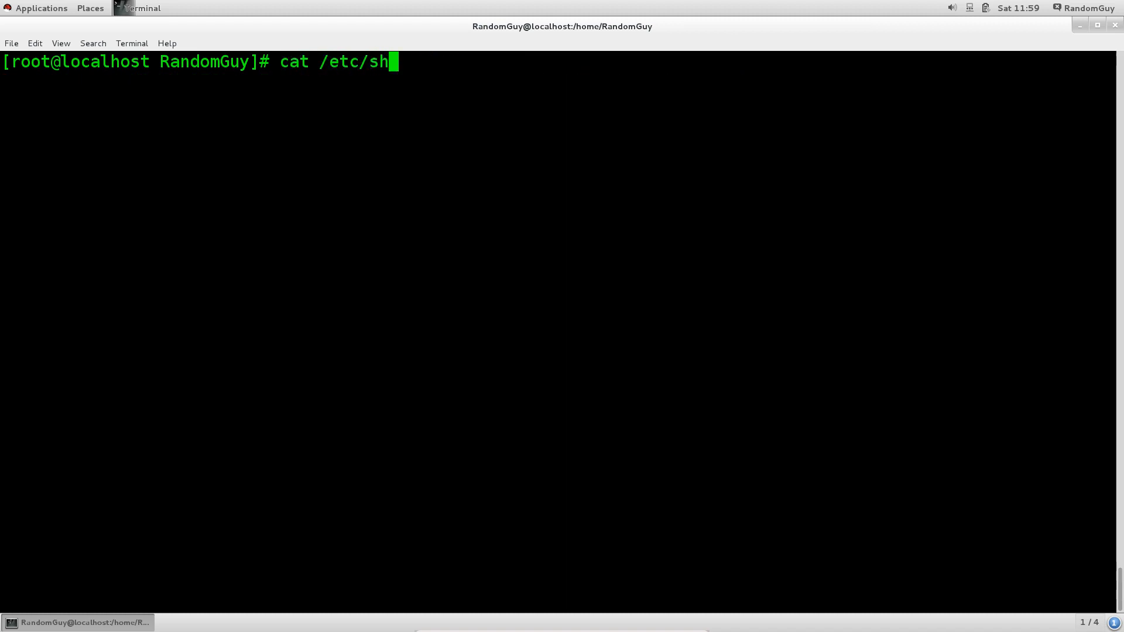
type("adow")
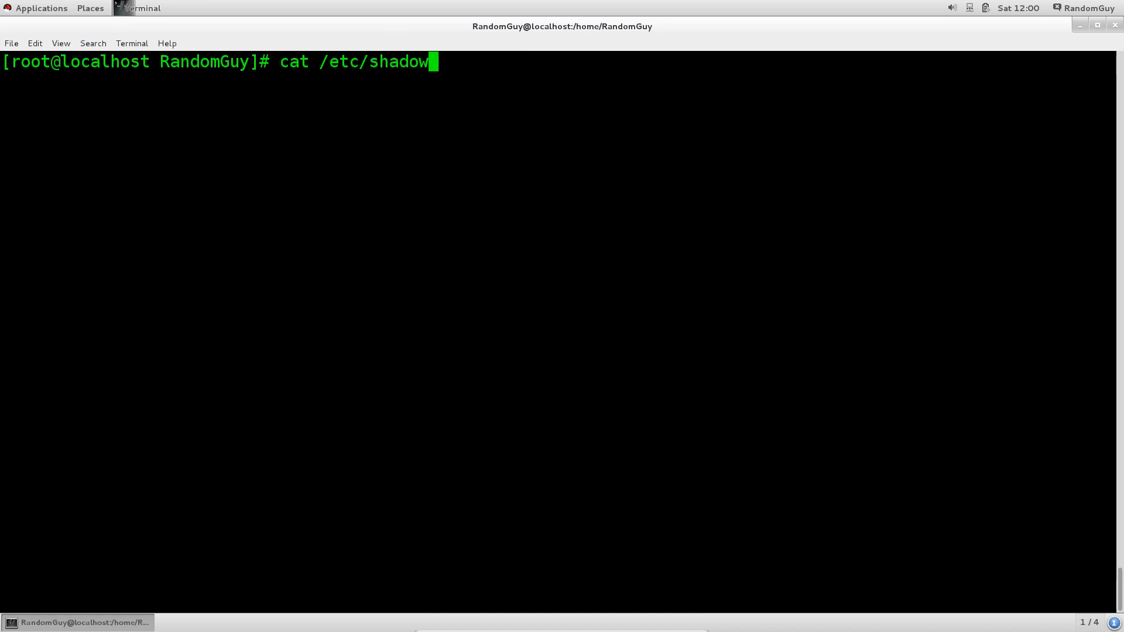
type("| grep")
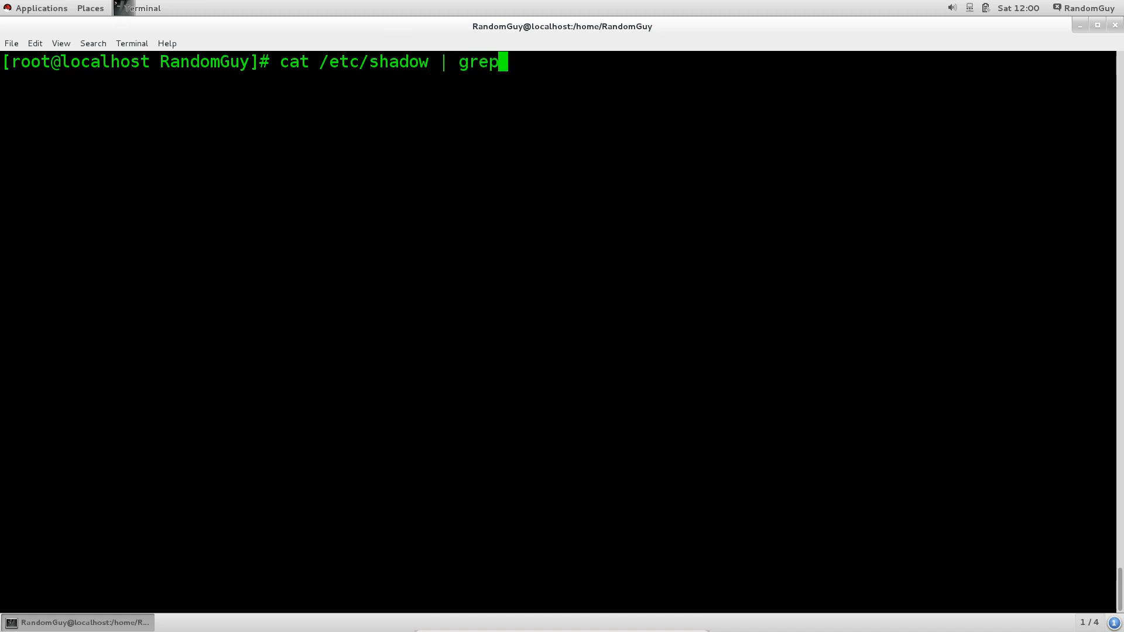
type("Ra")
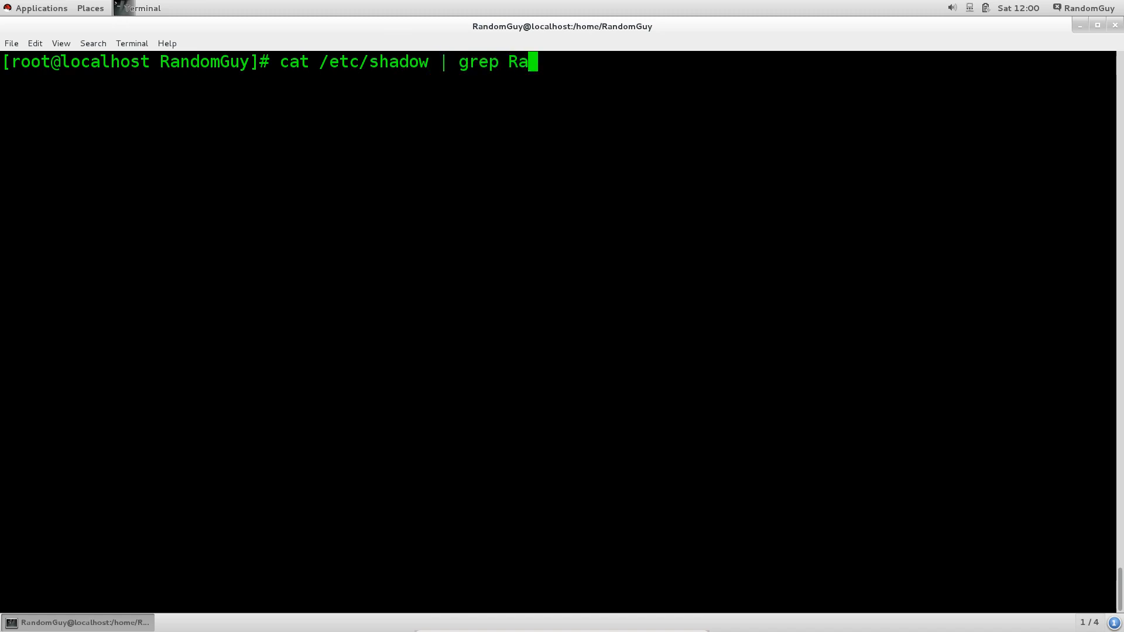
type("n &&")
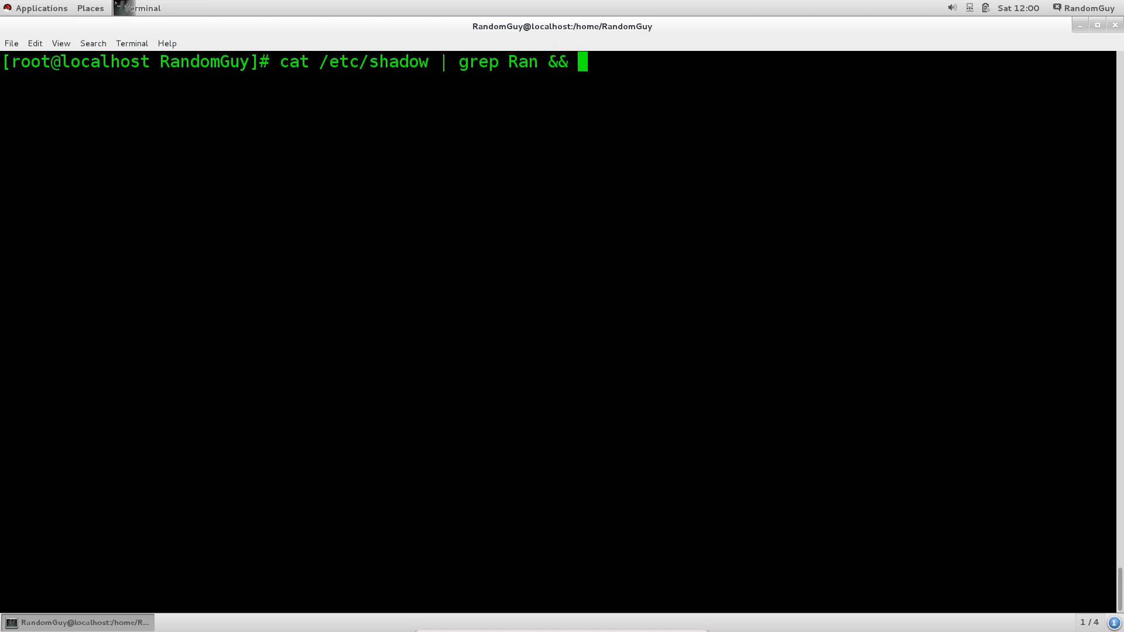
type("cat")
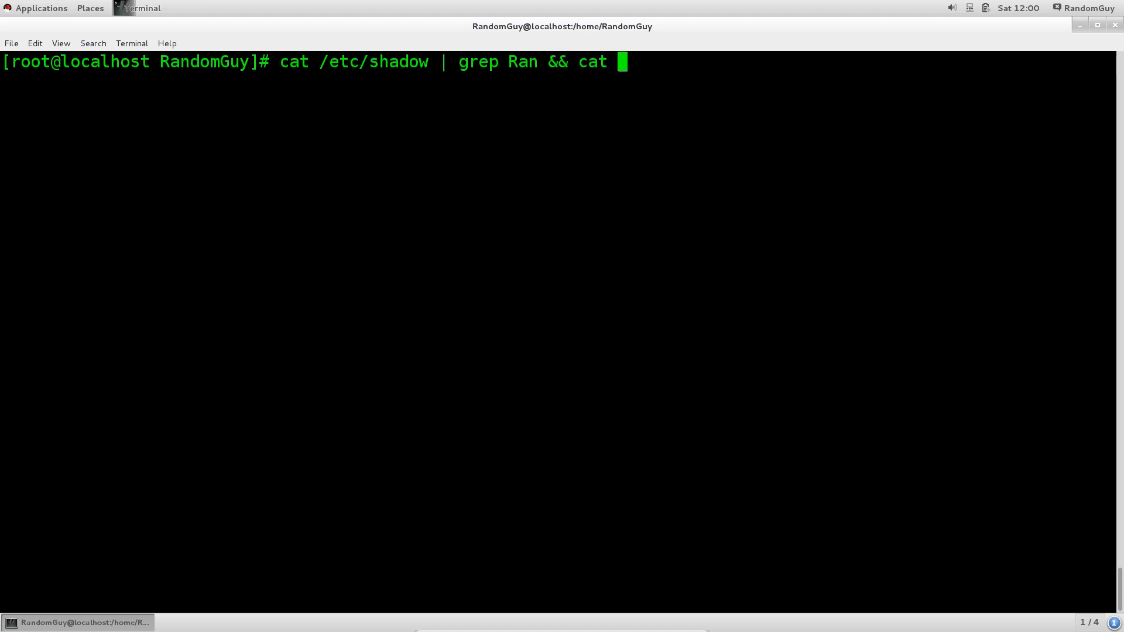
type("/etc/")
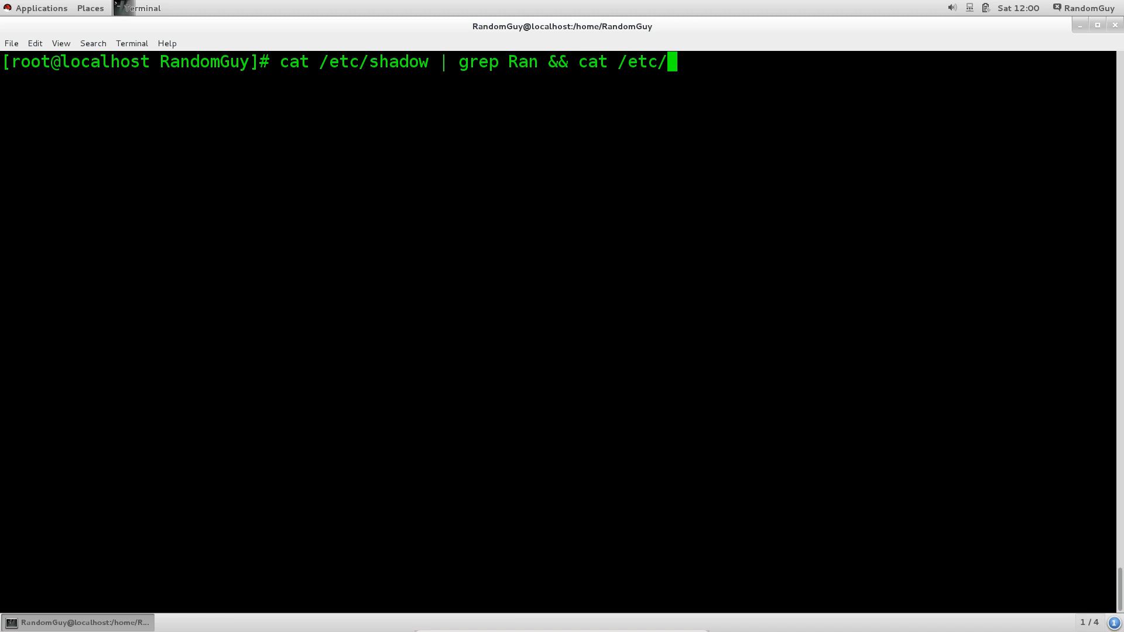
type("passwd")
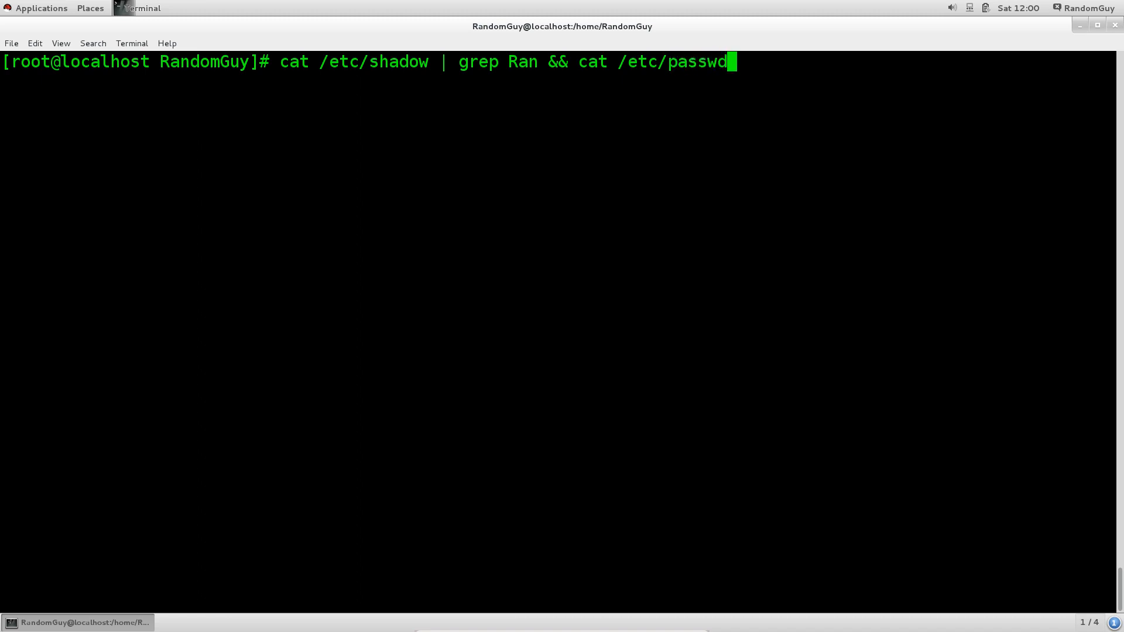
type("| grep")
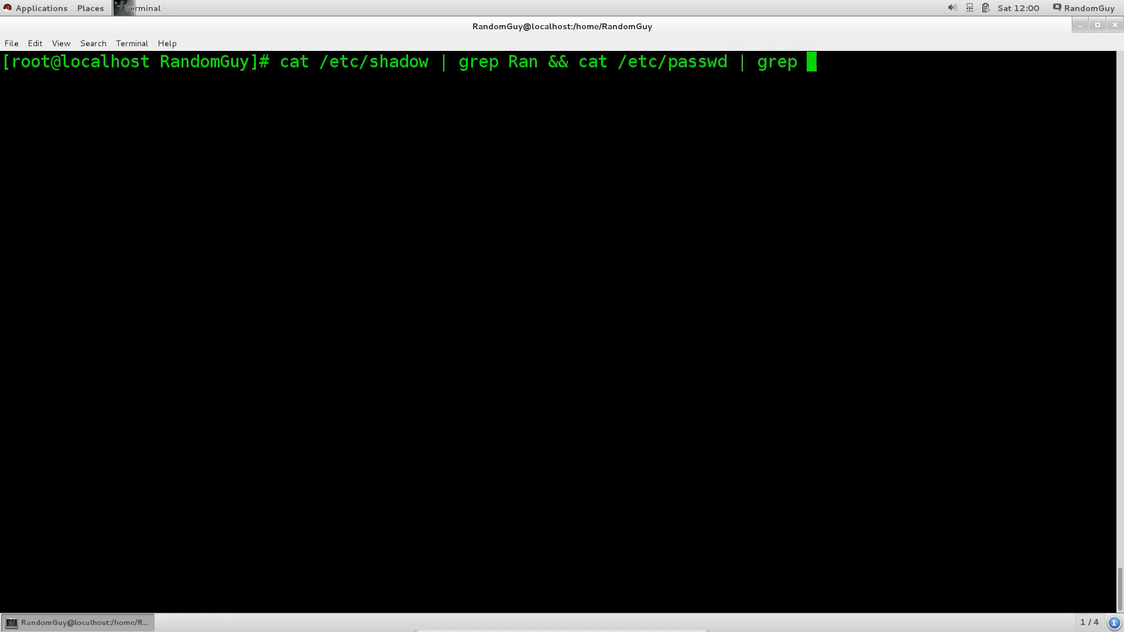
type("R")
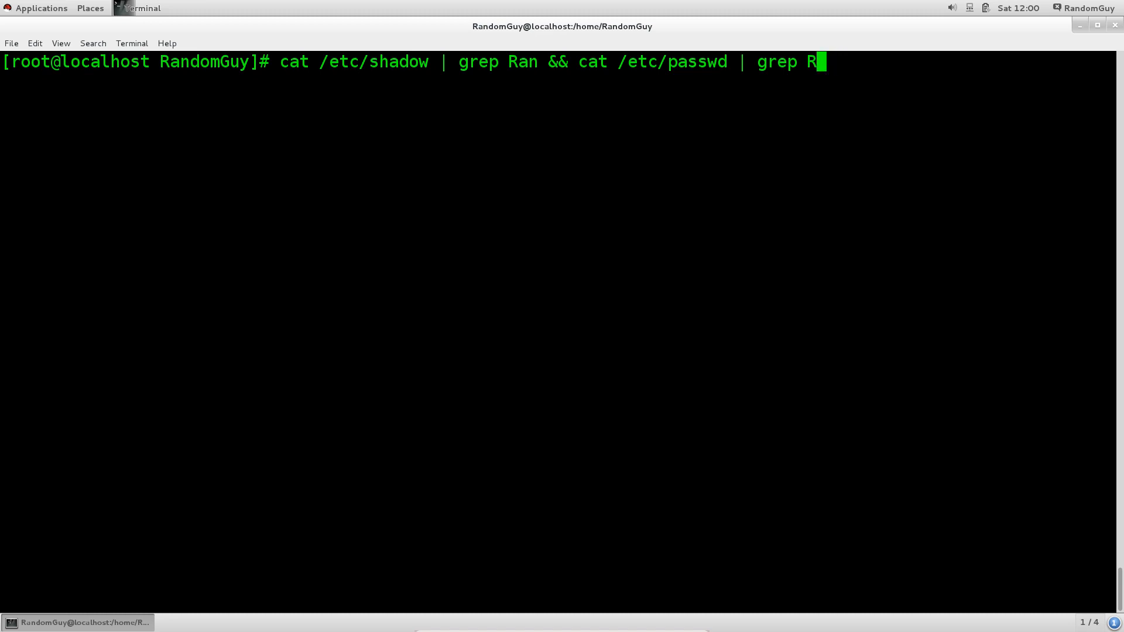
key("Return")
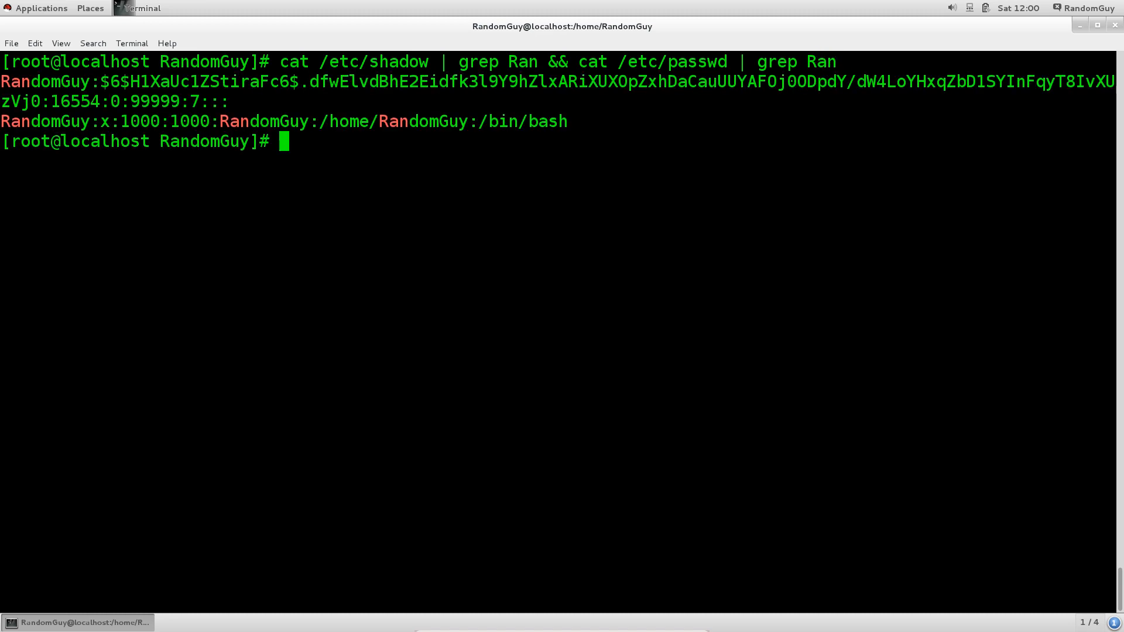